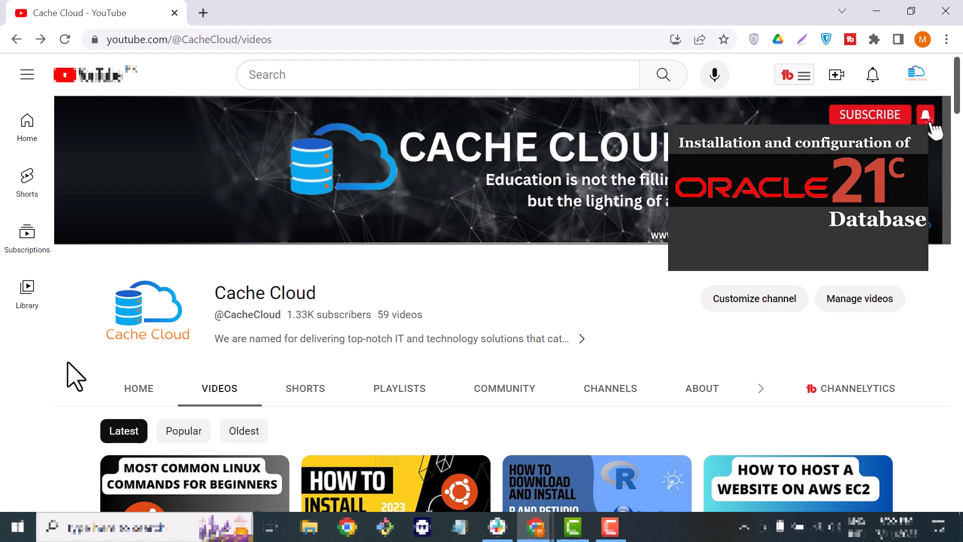
Search Google for "oracle download" in a new tab and go to Oracle Database Software Downloads.
scroll("down", 3)
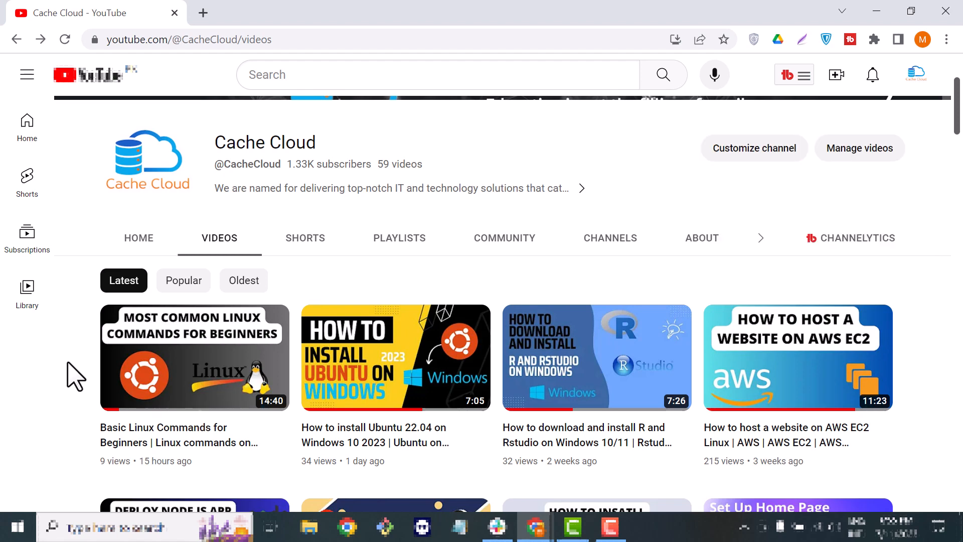
mouse_move(325, 501)
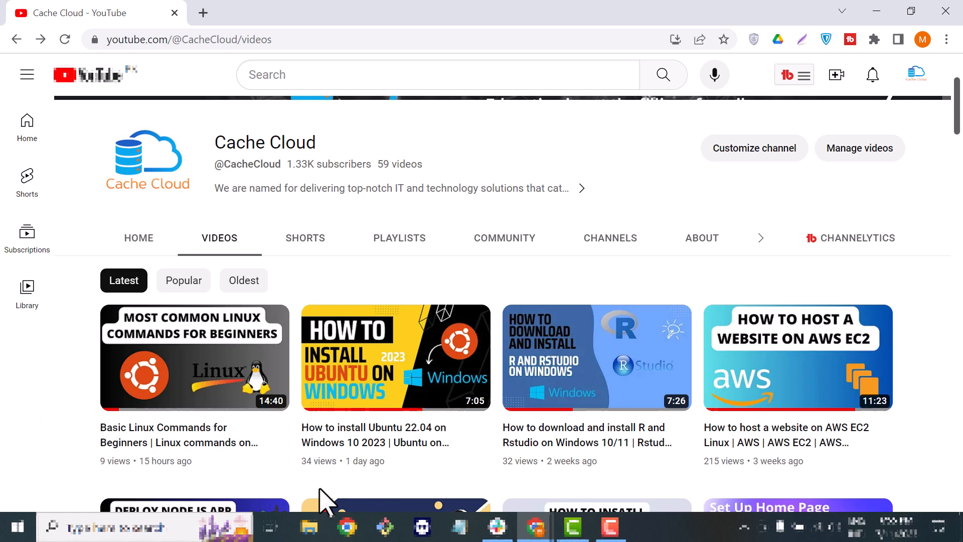
mouse_move(292, 480)
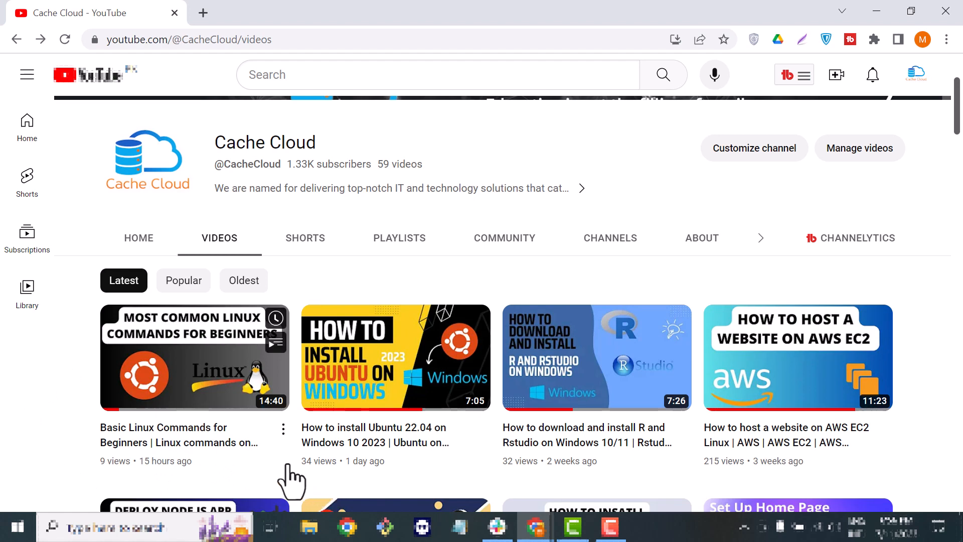
mouse_move(420, 267)
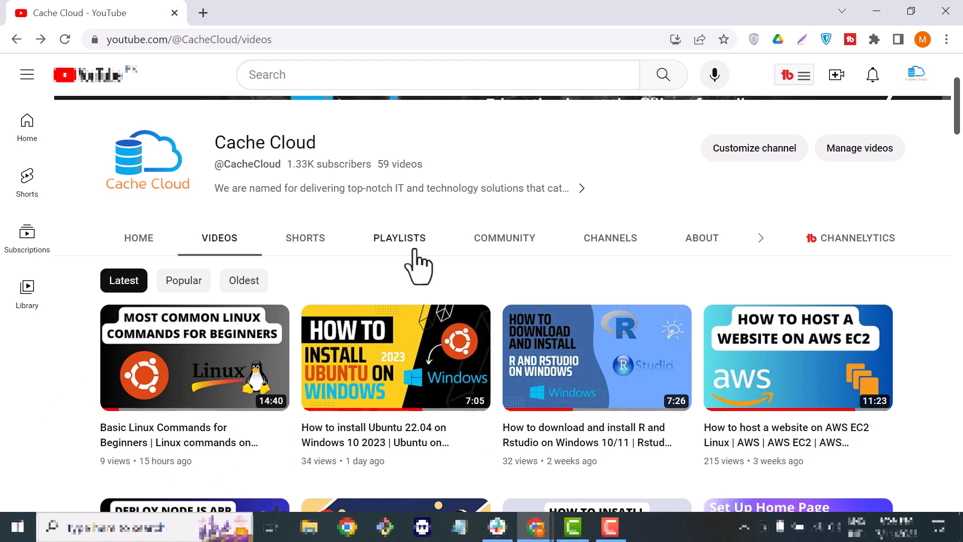
mouse_move(408, 286)
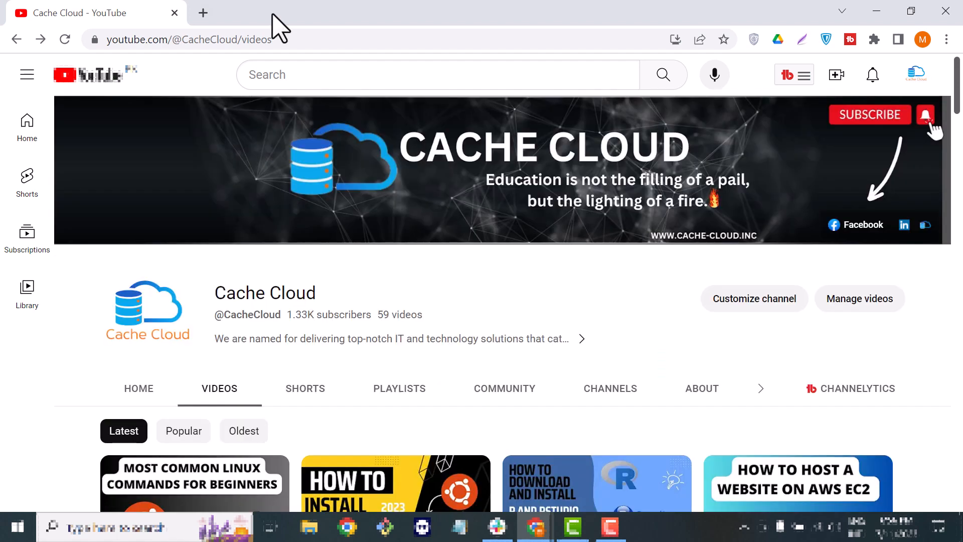
left_click(203, 12)
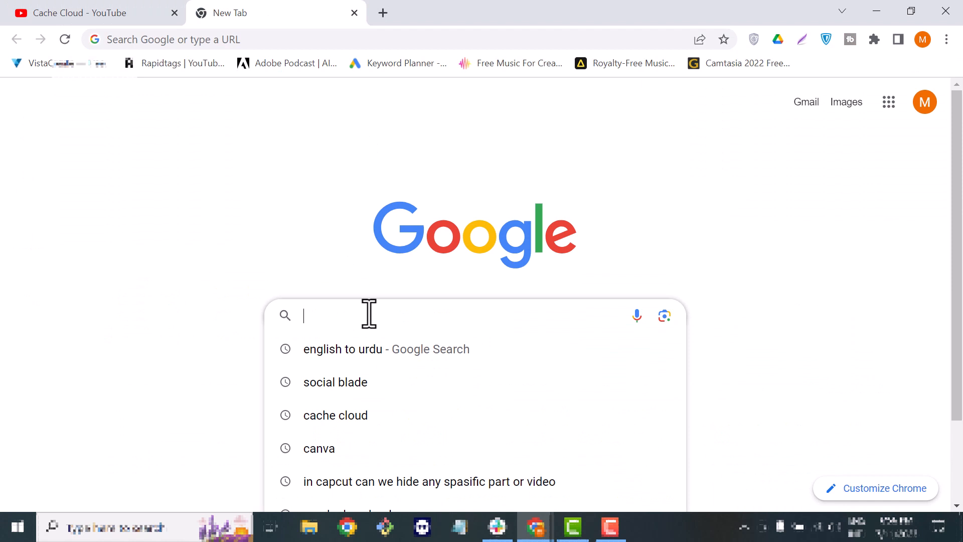
mouse_move(385, 239)
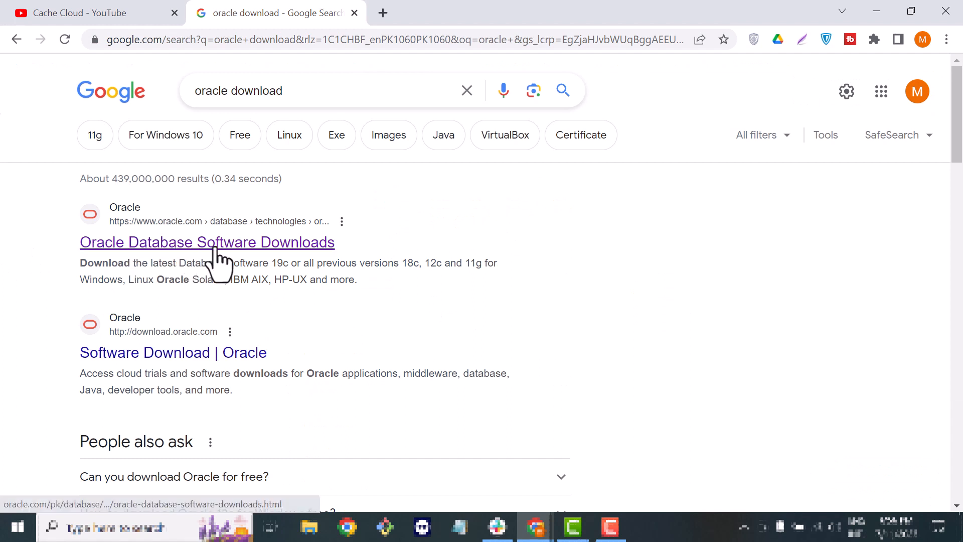
left_click(206, 241)
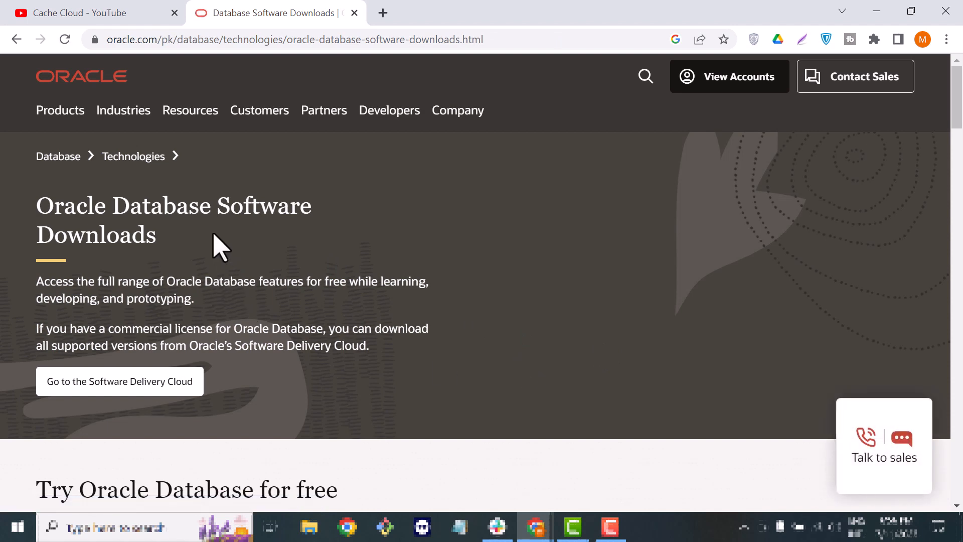
Scroll the downloads page to the Enterprise Edition table listing Oracle Database 21c for Microsoft Windows x64.
left_click(883, 439)
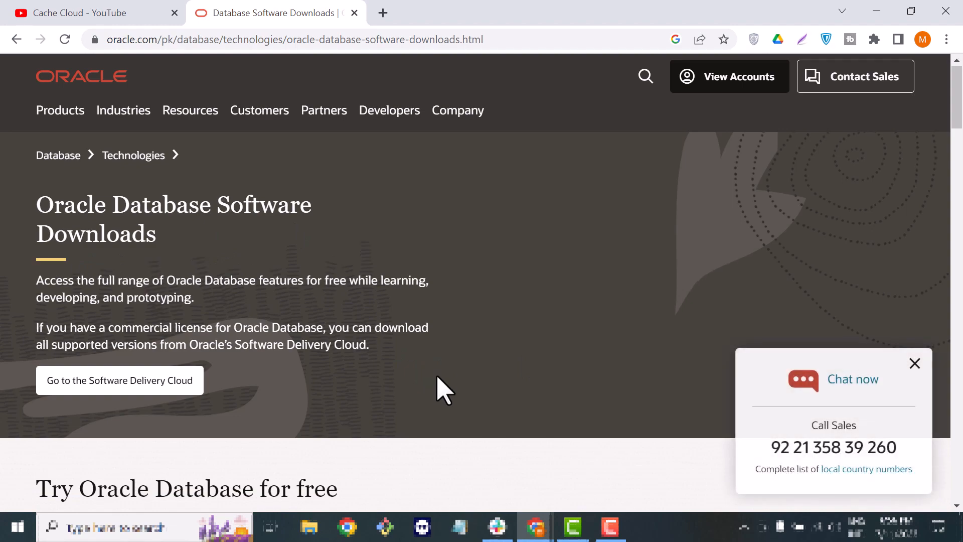
scroll("down", 3)
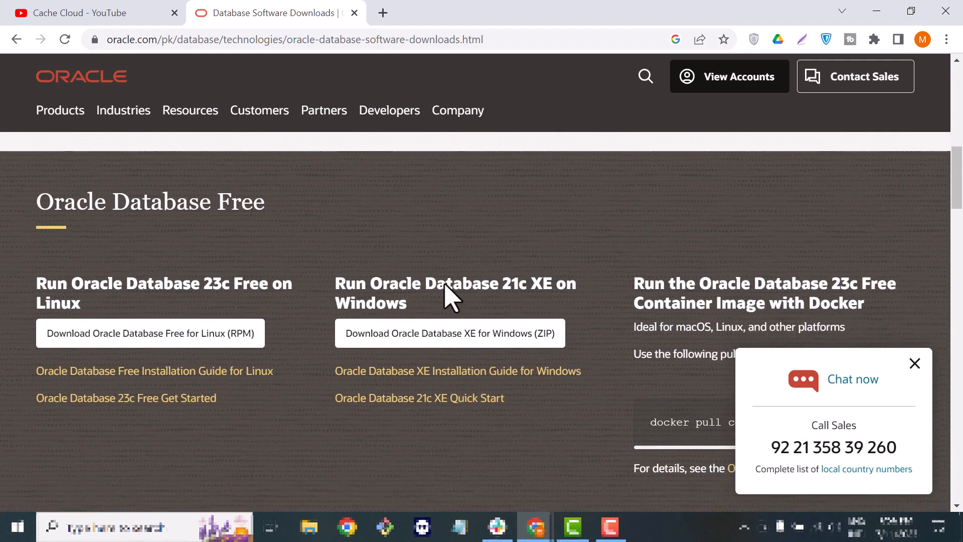
scroll("down", 3)
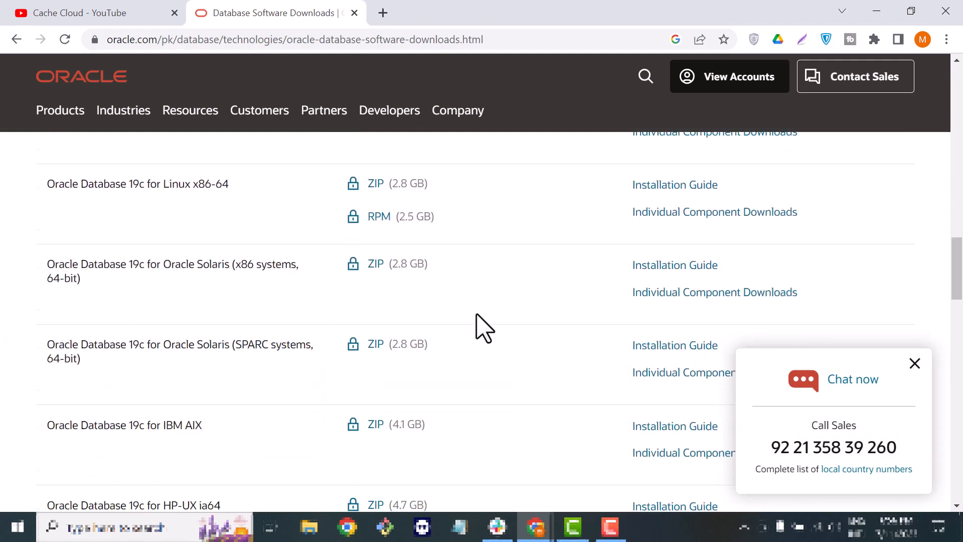
scroll("down", 3)
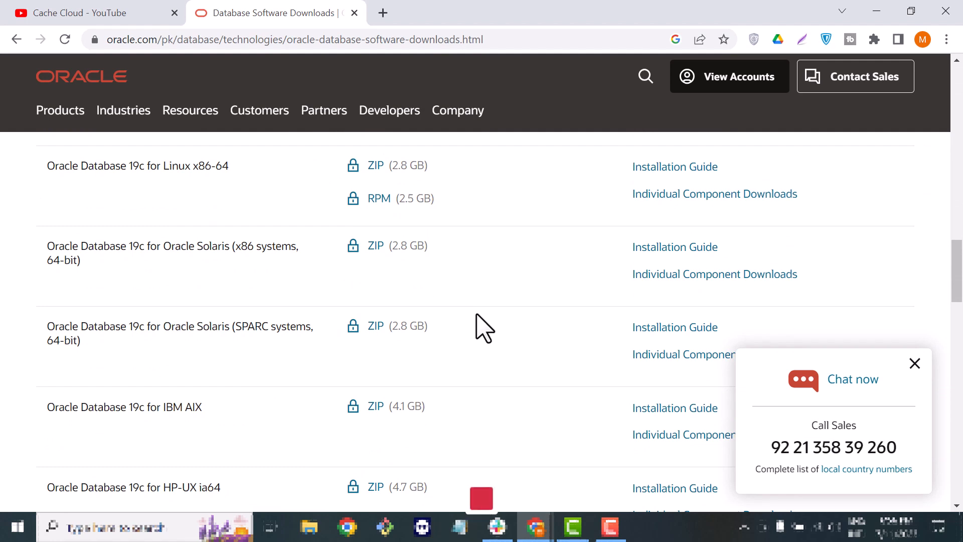
scroll("up", 3)
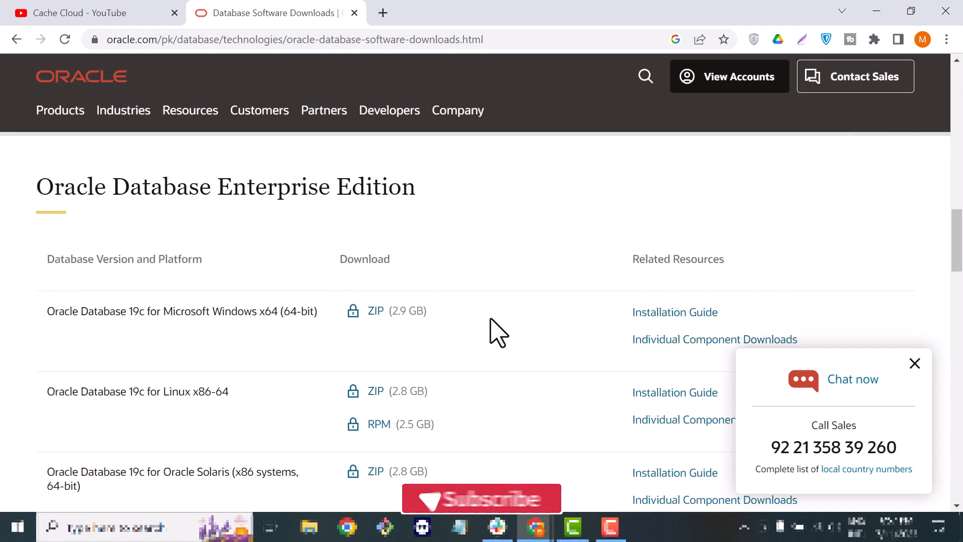
mouse_move(185, 218)
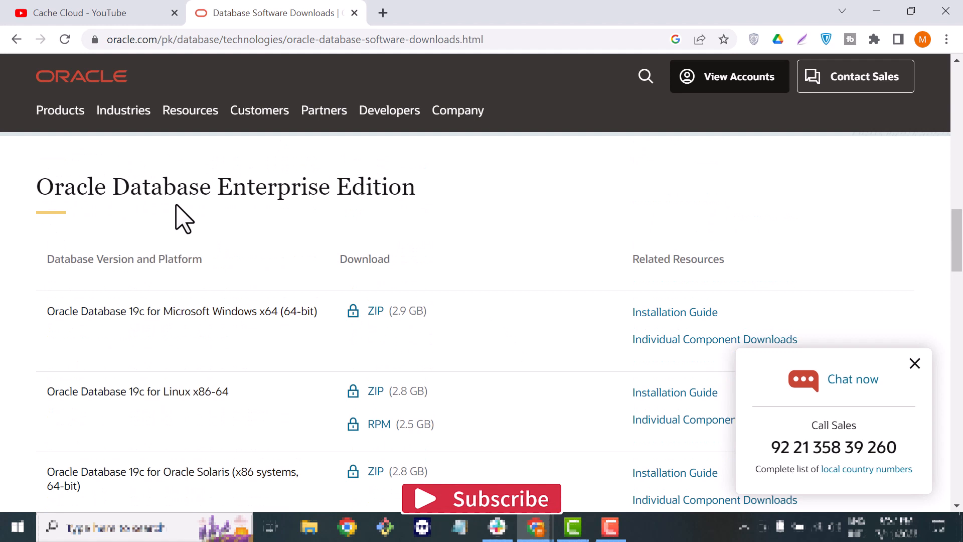
mouse_move(61, 344)
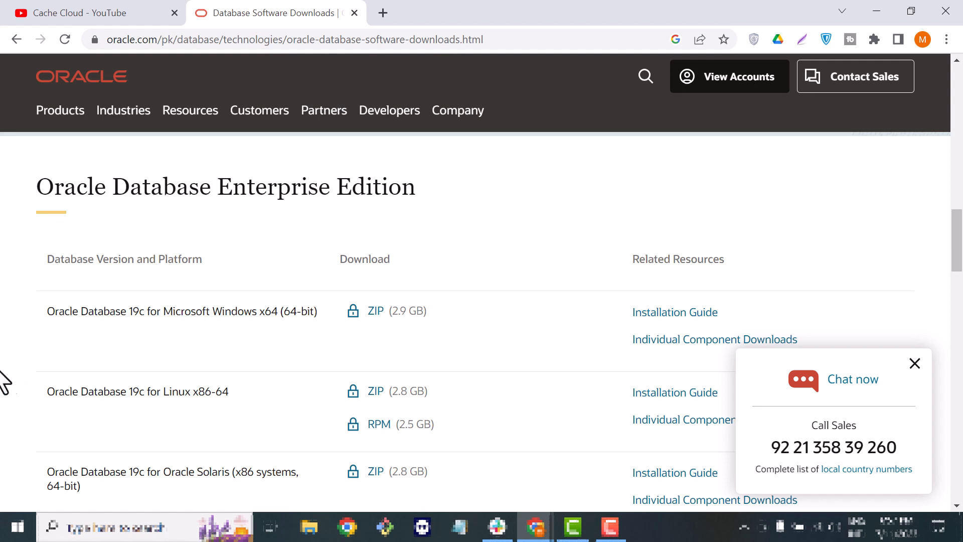
mouse_move(273, 353)
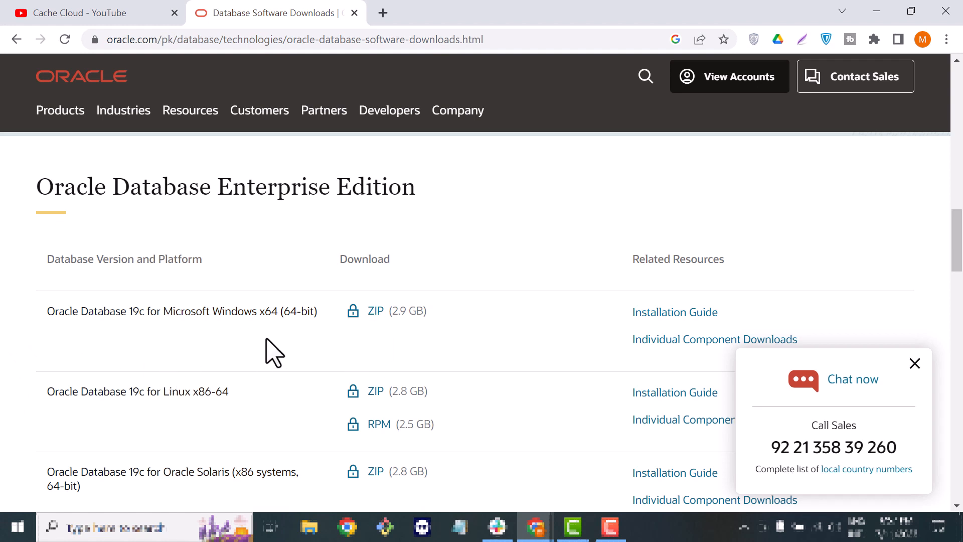
scroll("down", 3)
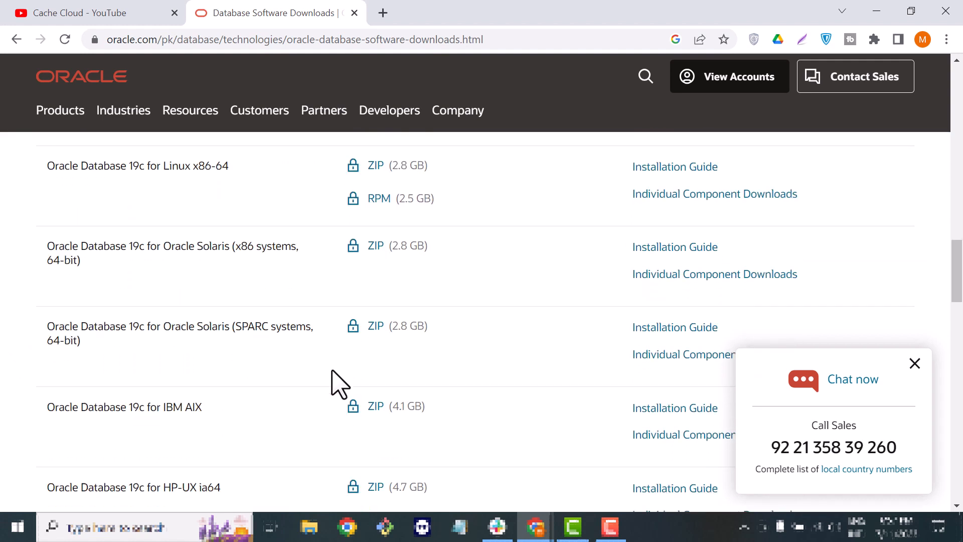
scroll("down", 3)
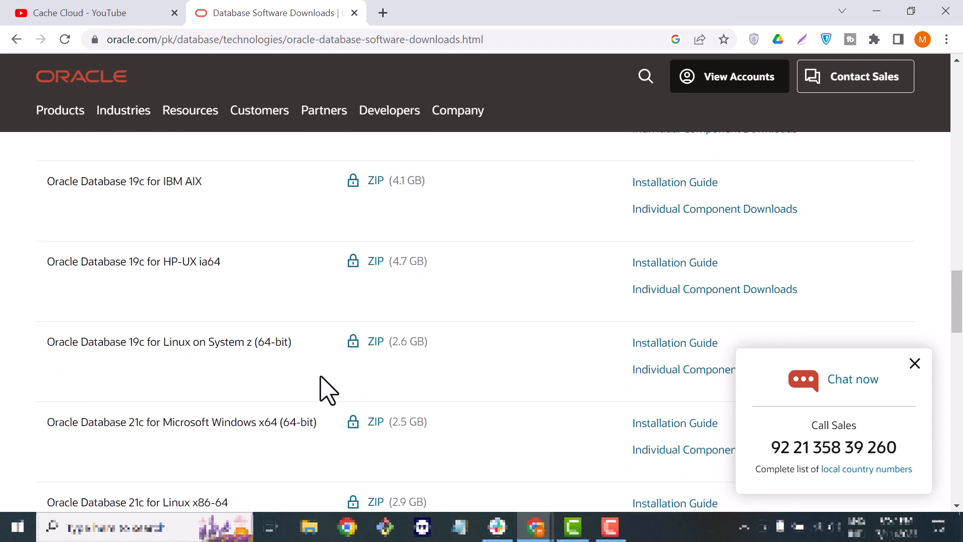
scroll("down", 3)
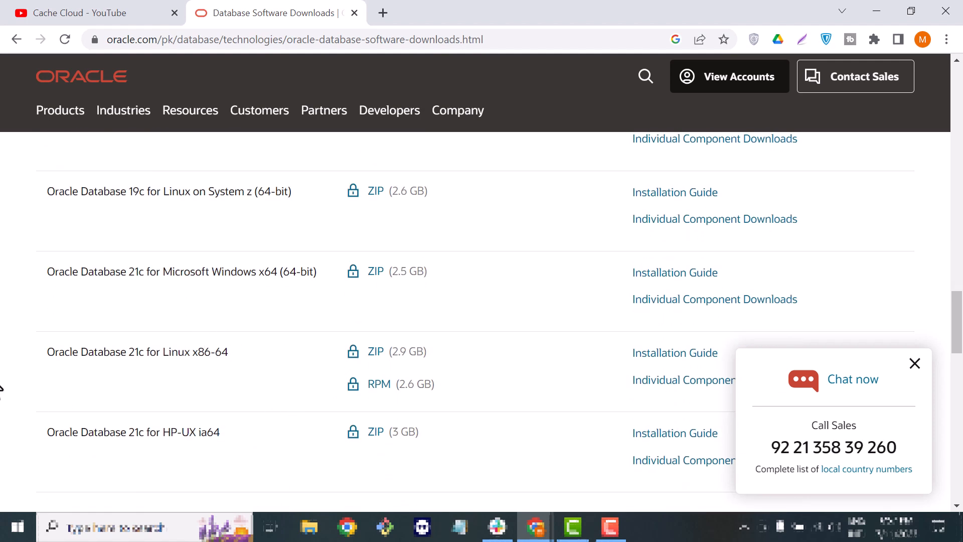
mouse_move(202, 408)
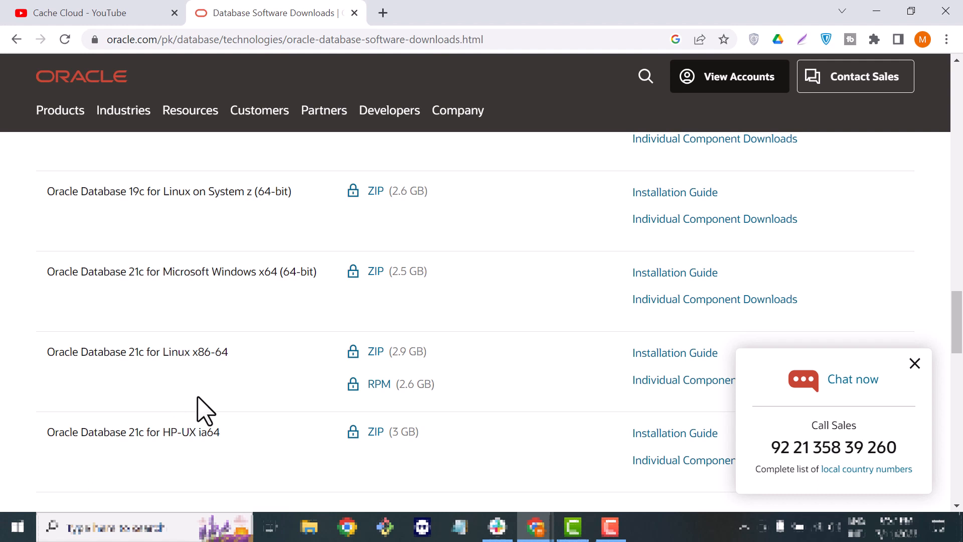
scroll("down", 3)
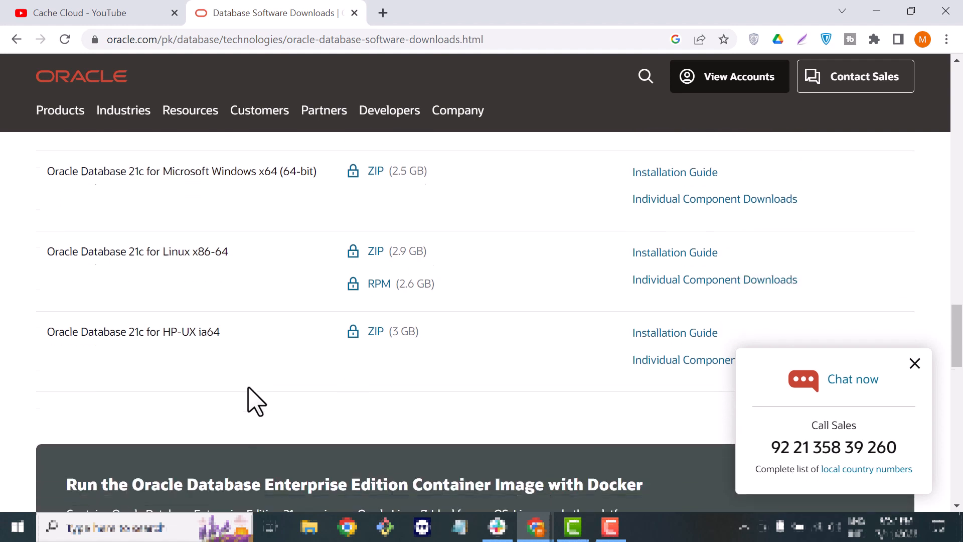
scroll("up", 3)
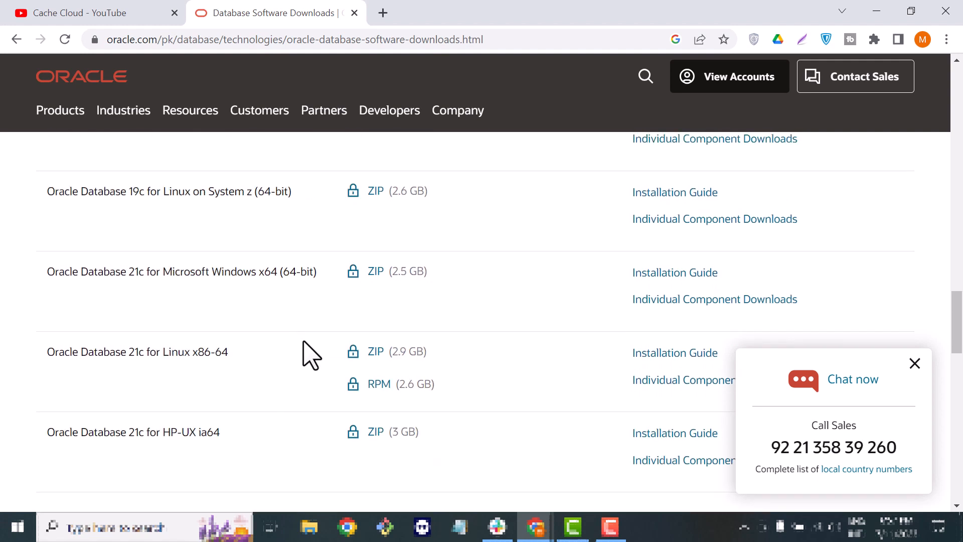
mouse_move(297, 354)
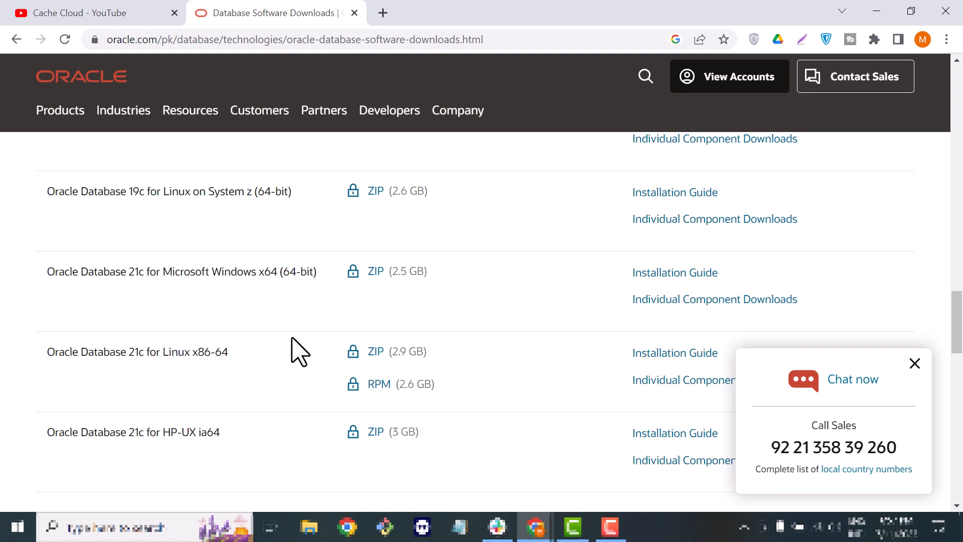
mouse_move(391, 316)
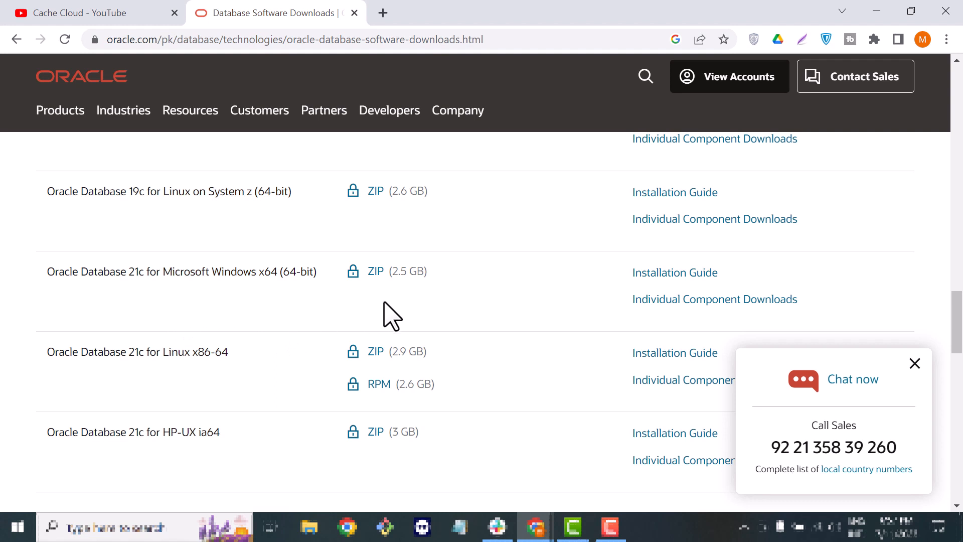
mouse_move(374, 272)
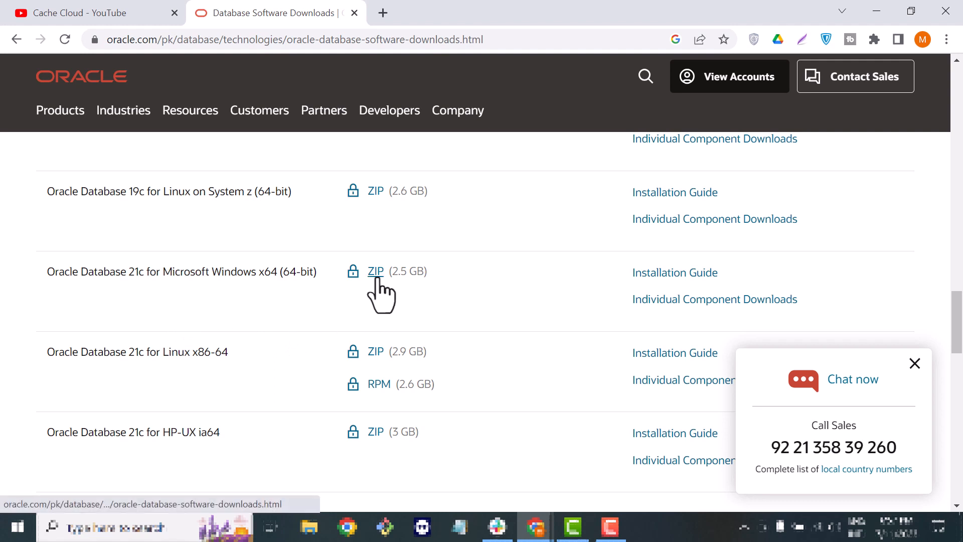
mouse_move(264, 298)
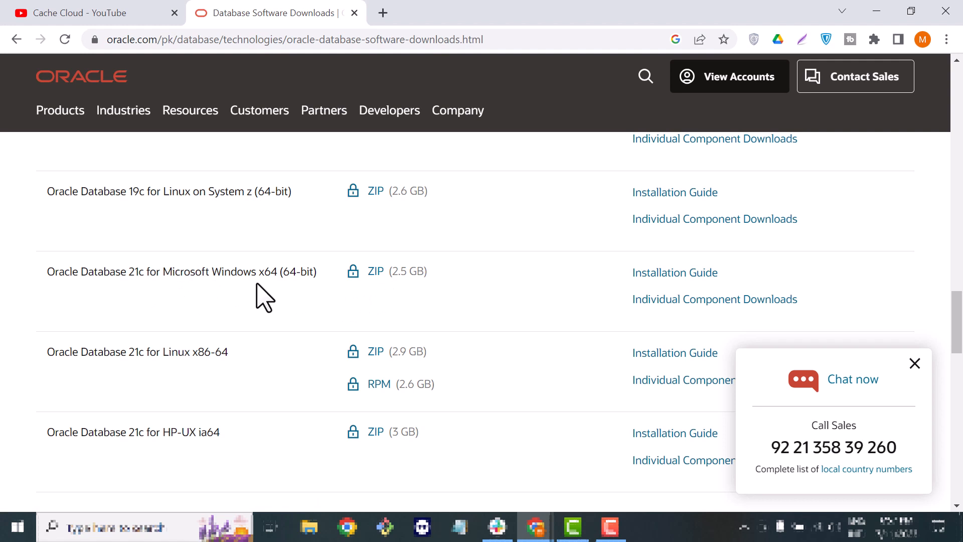
mouse_move(375, 271)
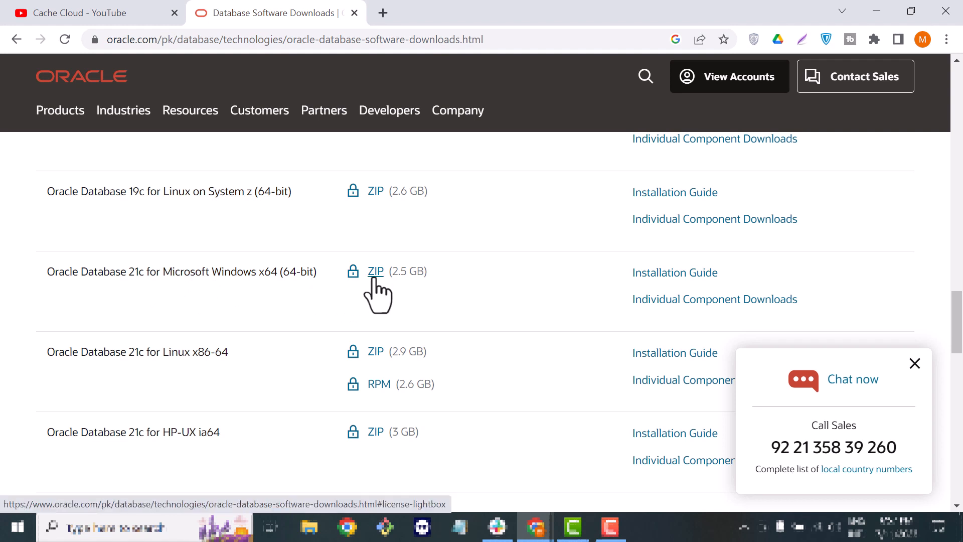
Accept the Oracle License Agreement and start the WINDOWS.X64_213000_db_home.zip download.
left_click(374, 270)
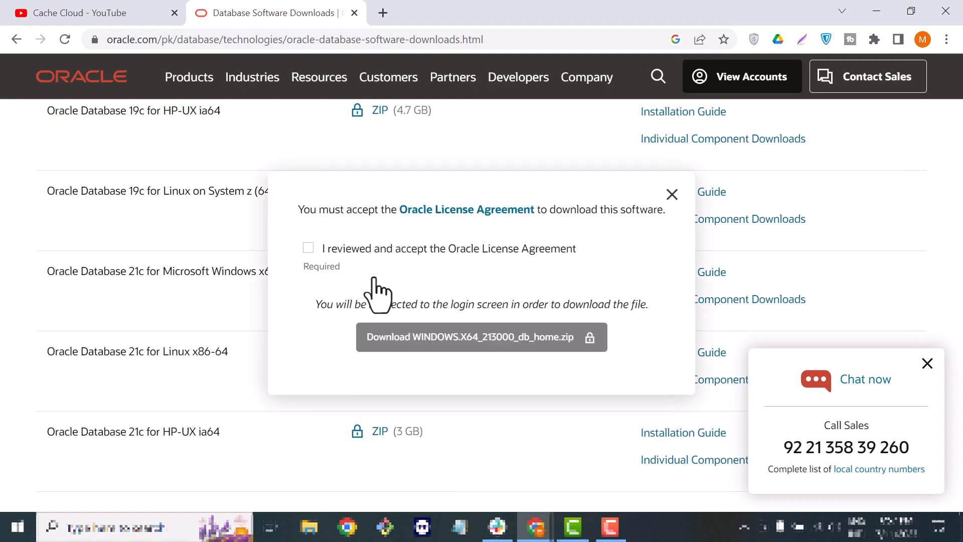
left_click(308, 248)
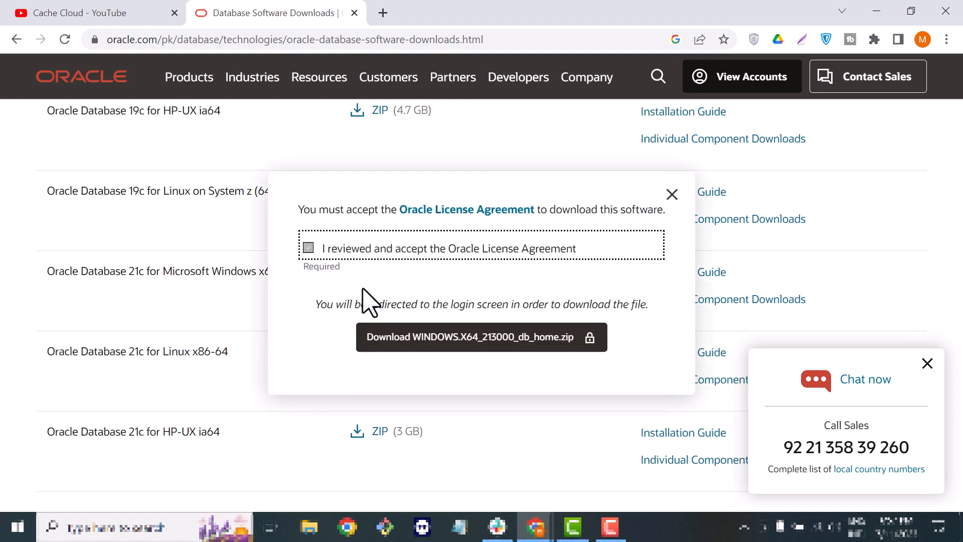
left_click(308, 248)
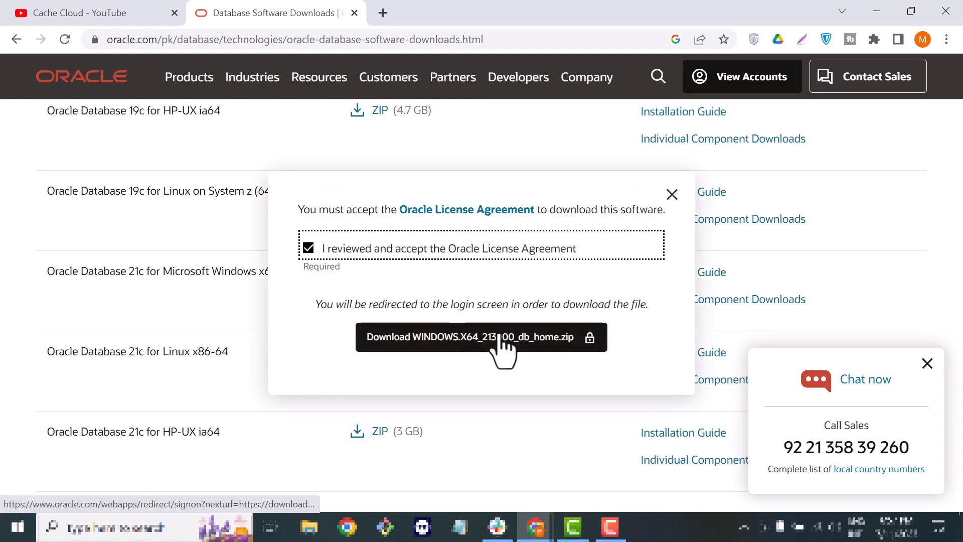
left_click(481, 337)
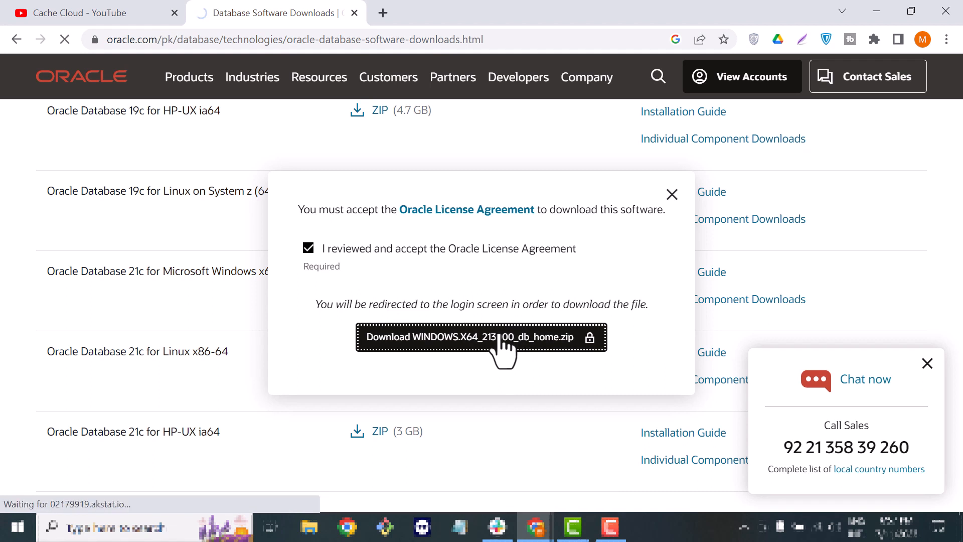
left_click(481, 337)
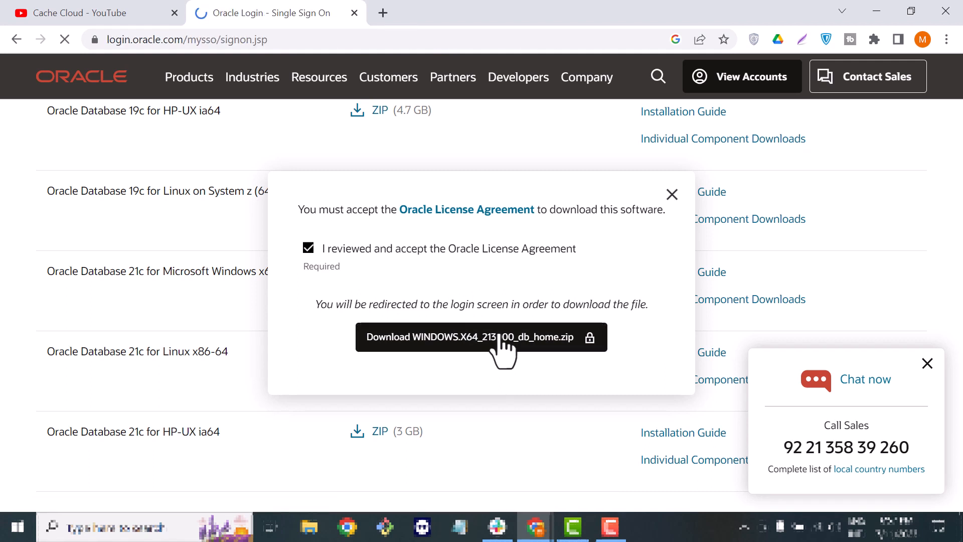
Sign in to the Oracle account so the Windows x64 database zip downloads.
left_click(472, 337)
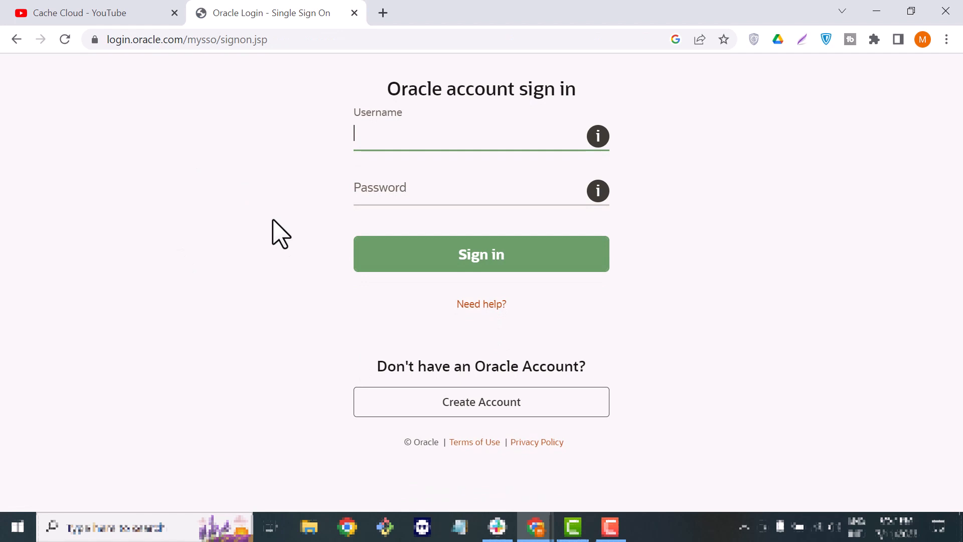
mouse_move(195, 237)
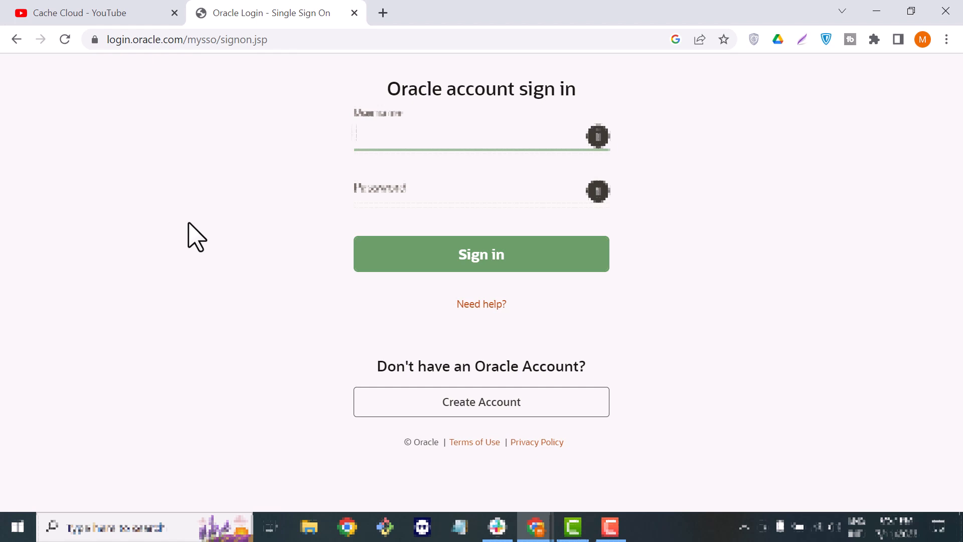
mouse_move(212, 277)
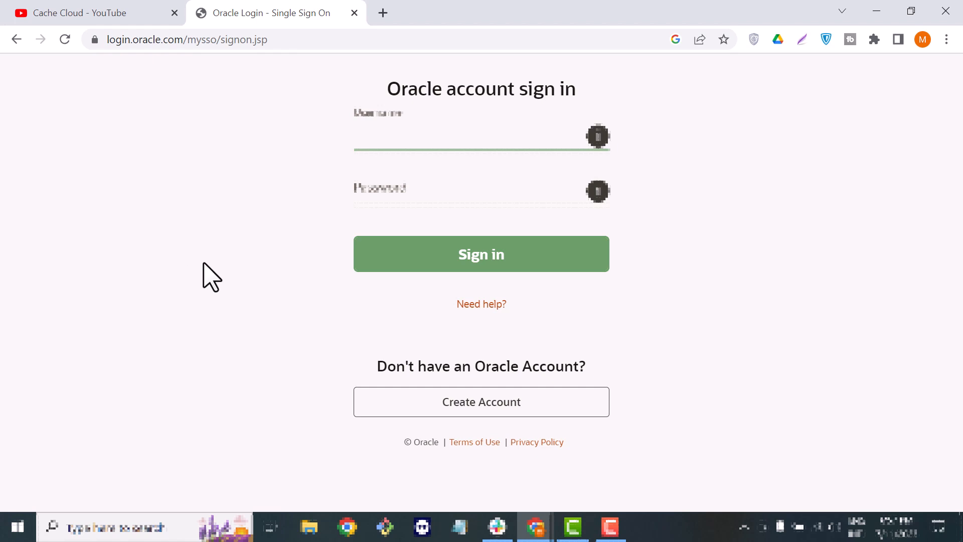
mouse_move(269, 198)
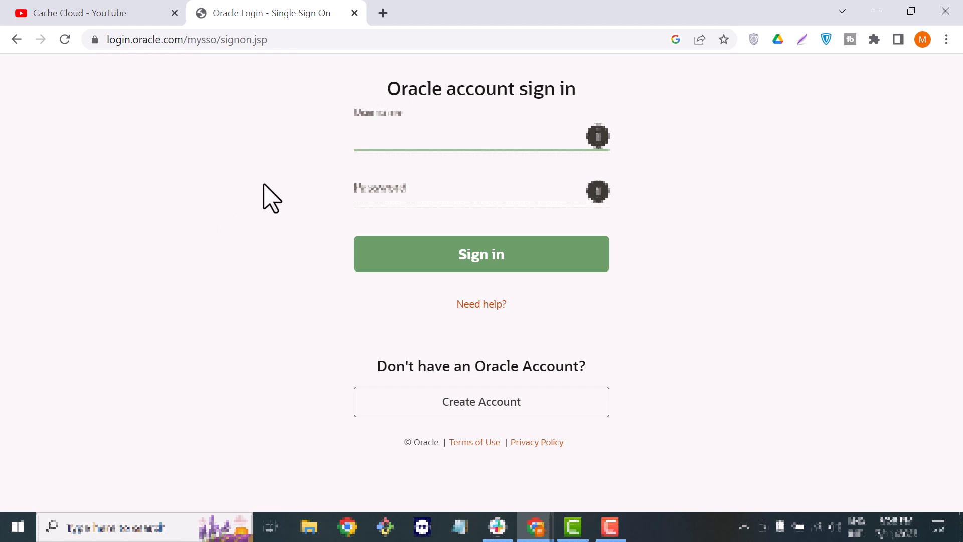
left_click(481, 254)
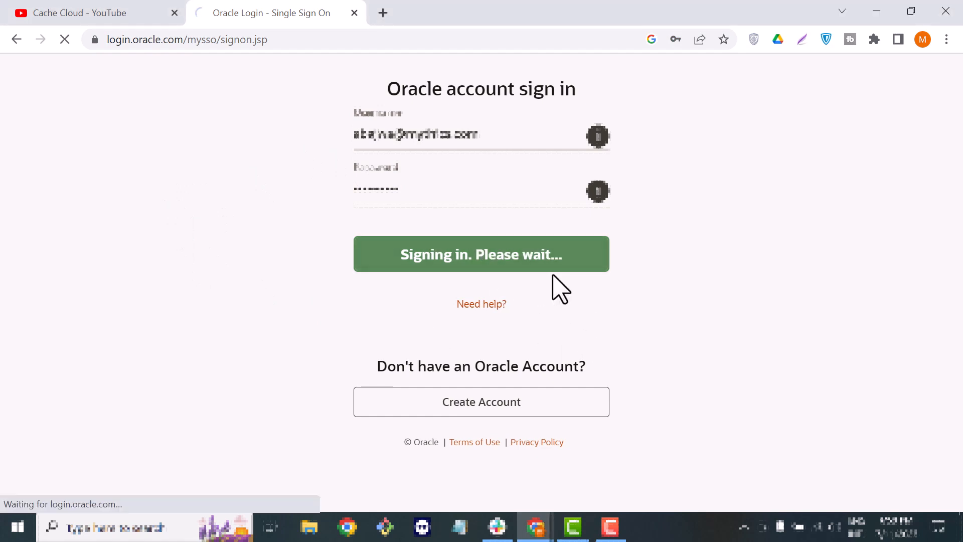
mouse_move(644, 307)
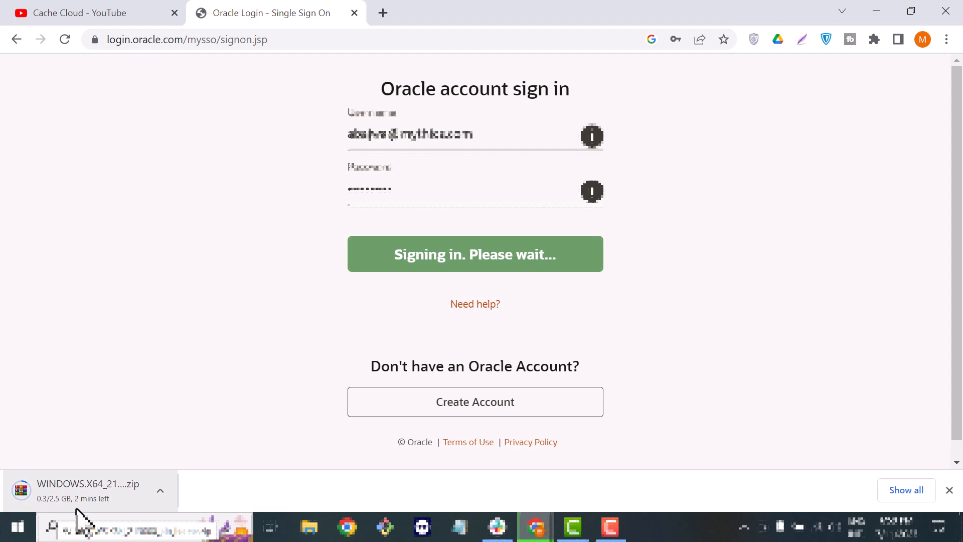
mouse_move(70, 513)
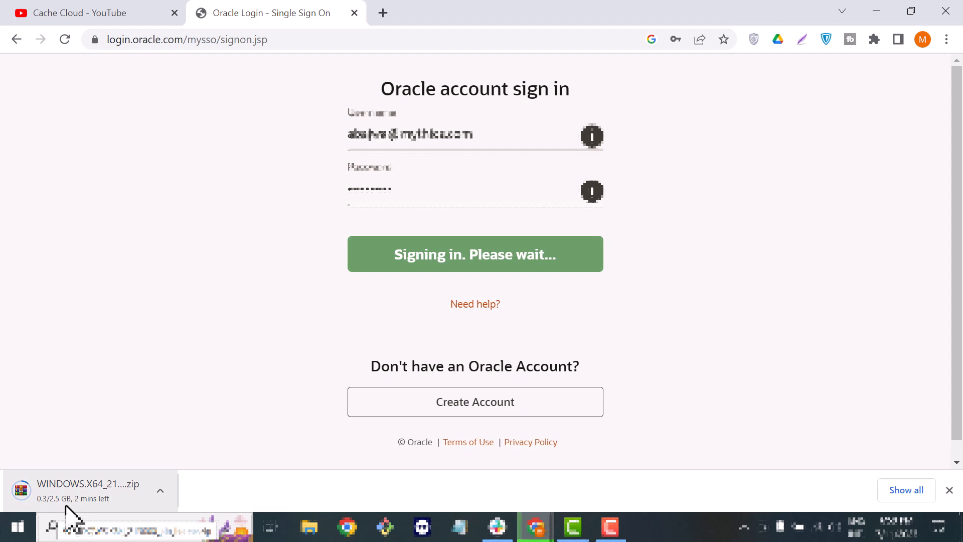
mouse_move(111, 513)
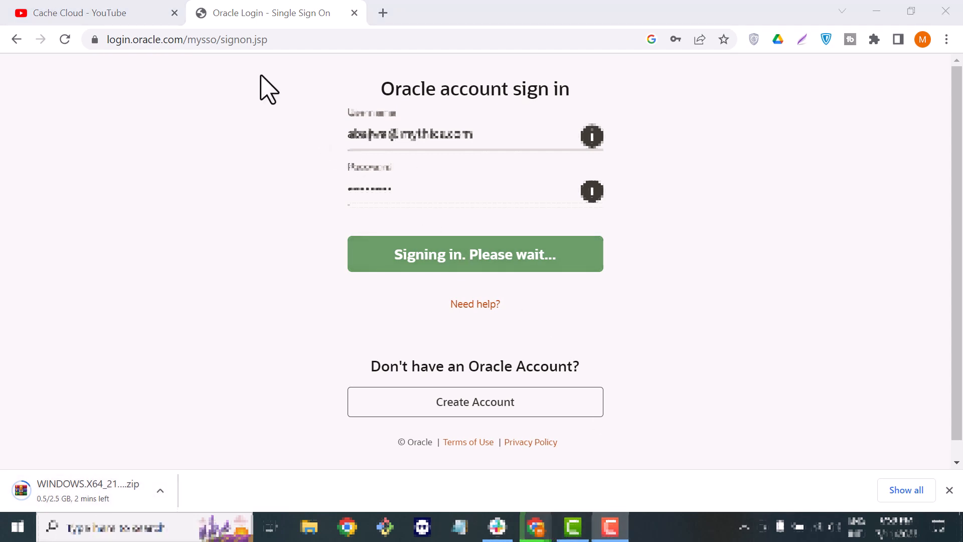
mouse_move(149, 393)
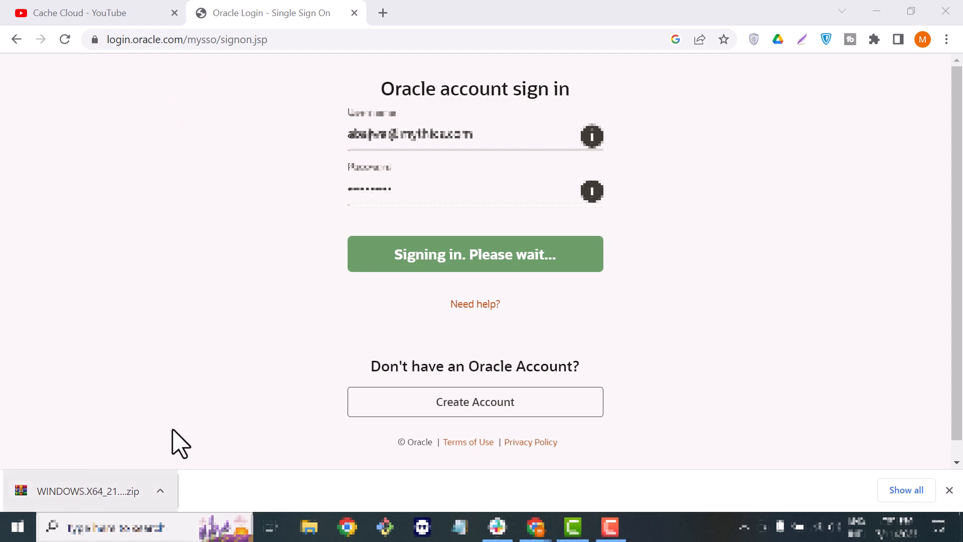
mouse_move(205, 500)
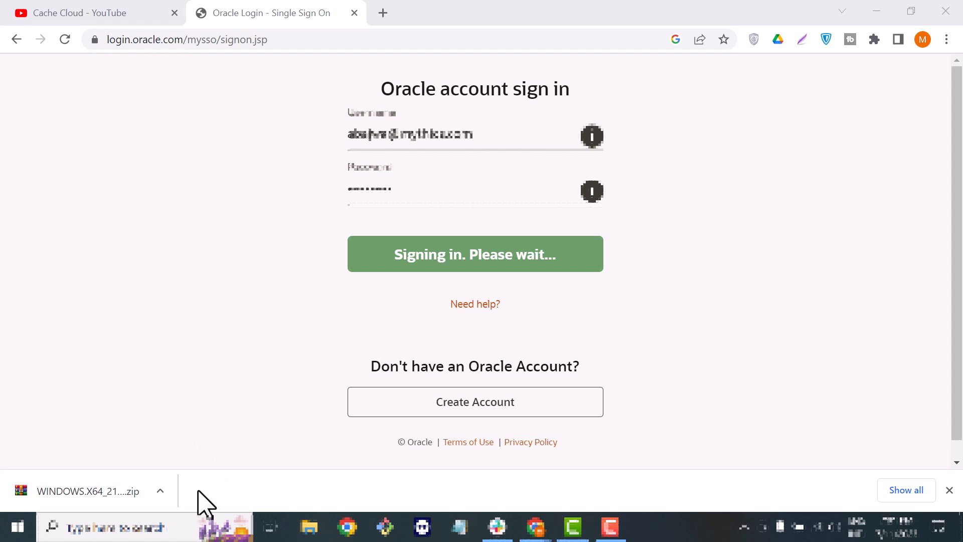
Show the downloaded zip in its Downloads folder and cut it for moving.
left_click(159, 491)
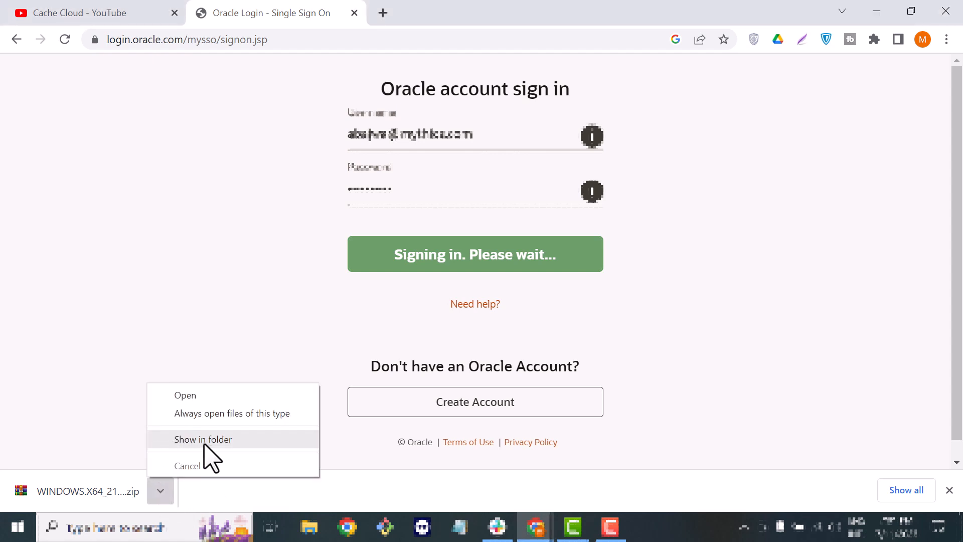
left_click(202, 438)
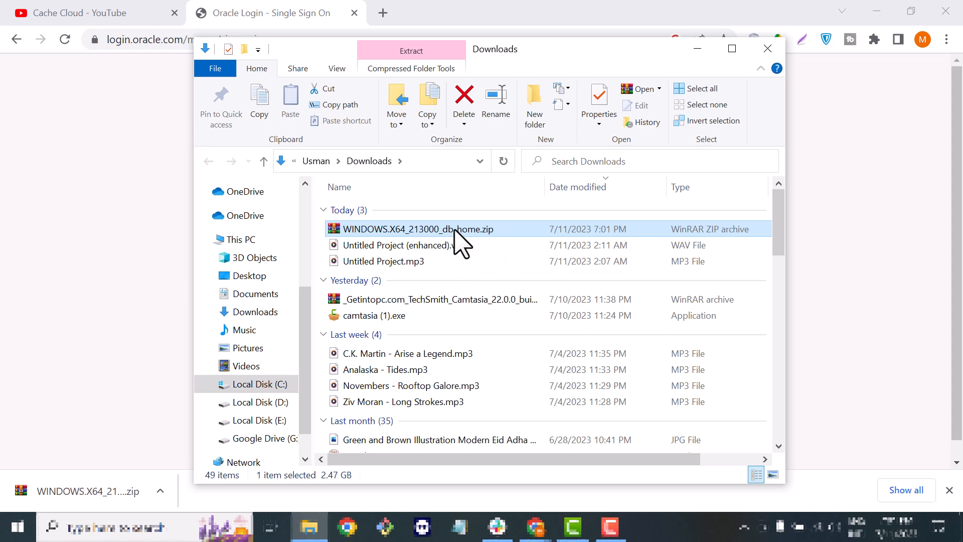
right_click(417, 228)
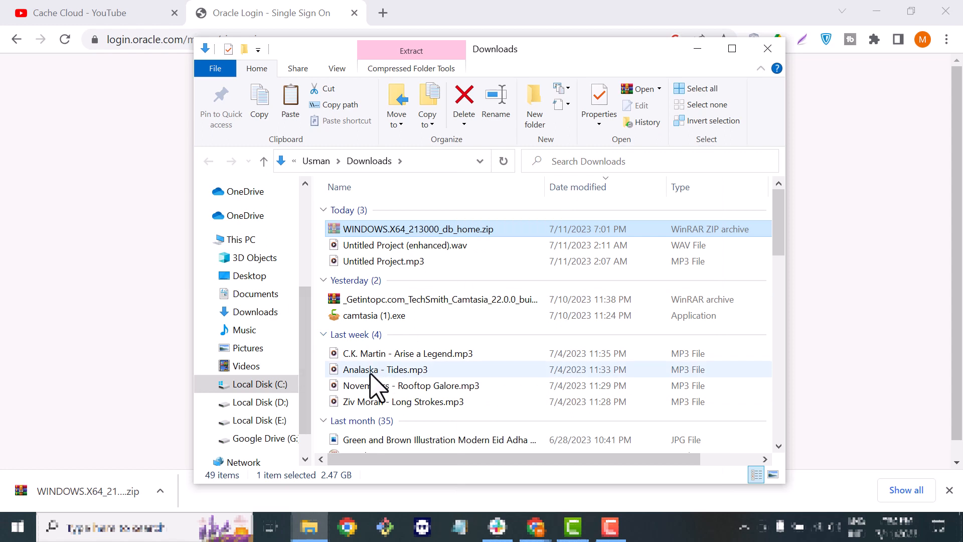
left_click(261, 384)
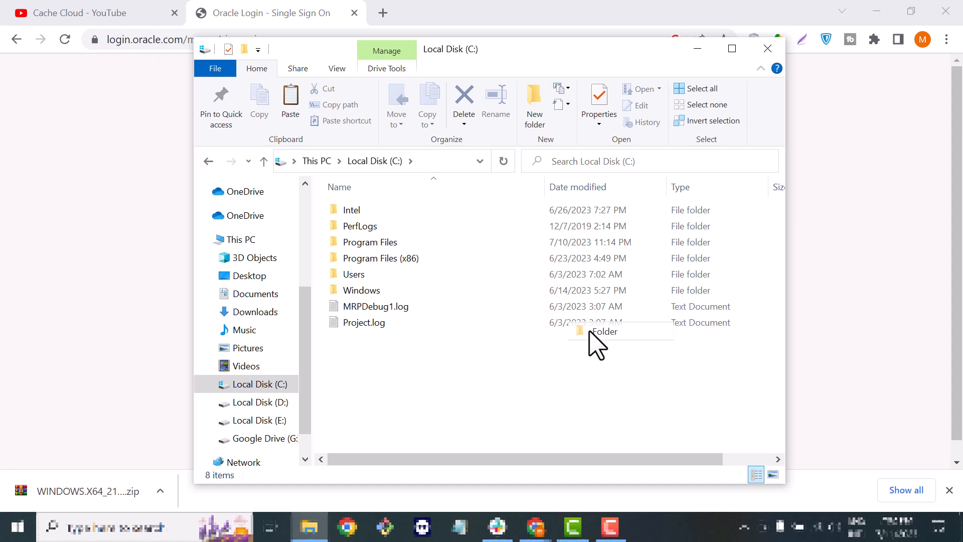
Create a folder named app on Local Disk (C:) and paste the zip into it.
left_click(533, 105)
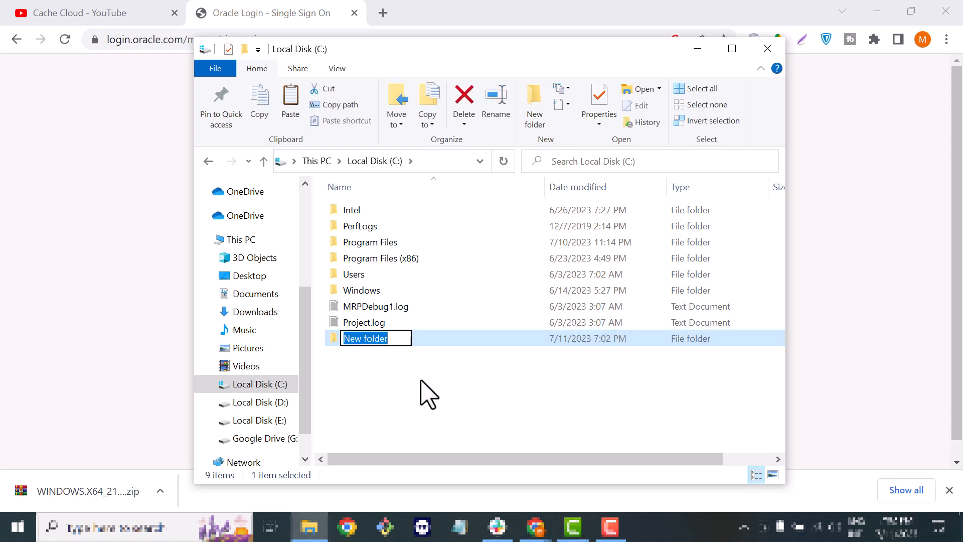
type("a")
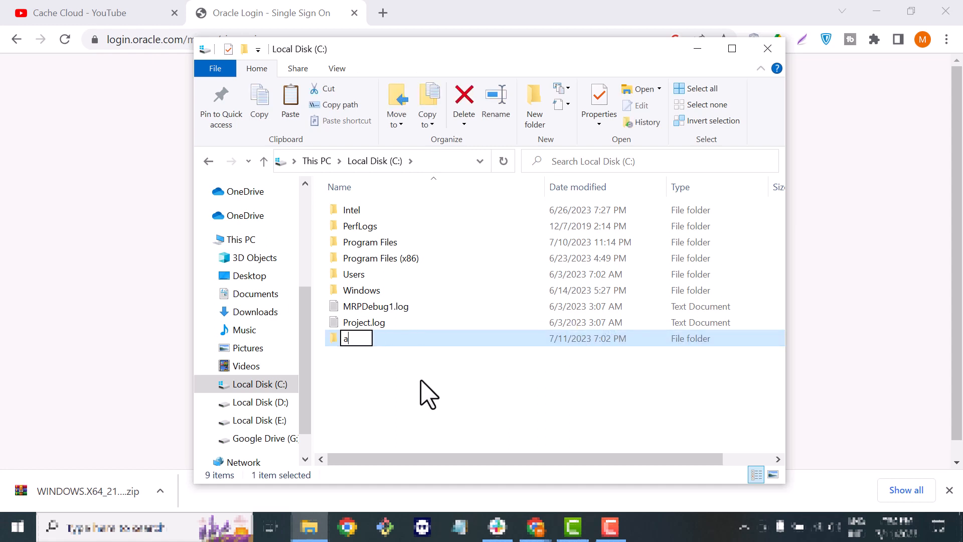
type("pp")
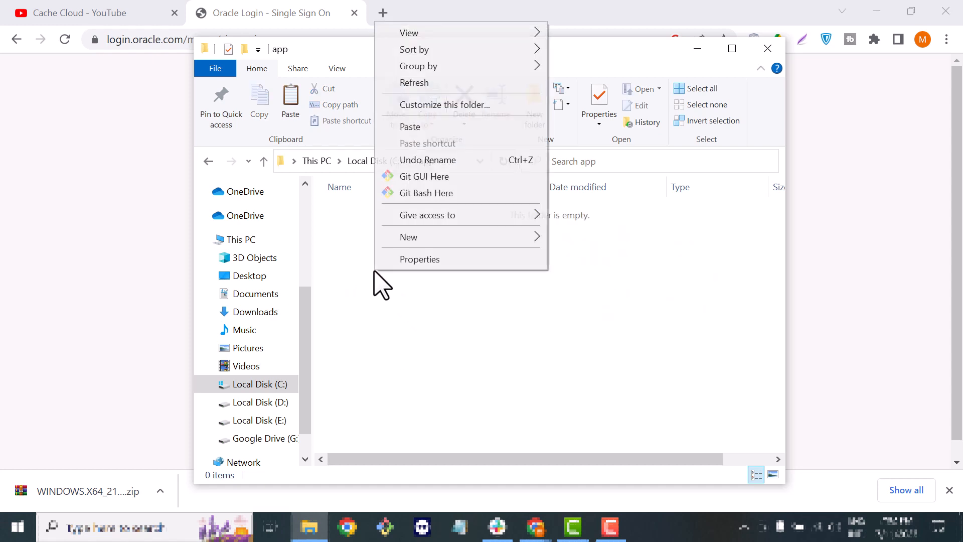
left_click(431, 332)
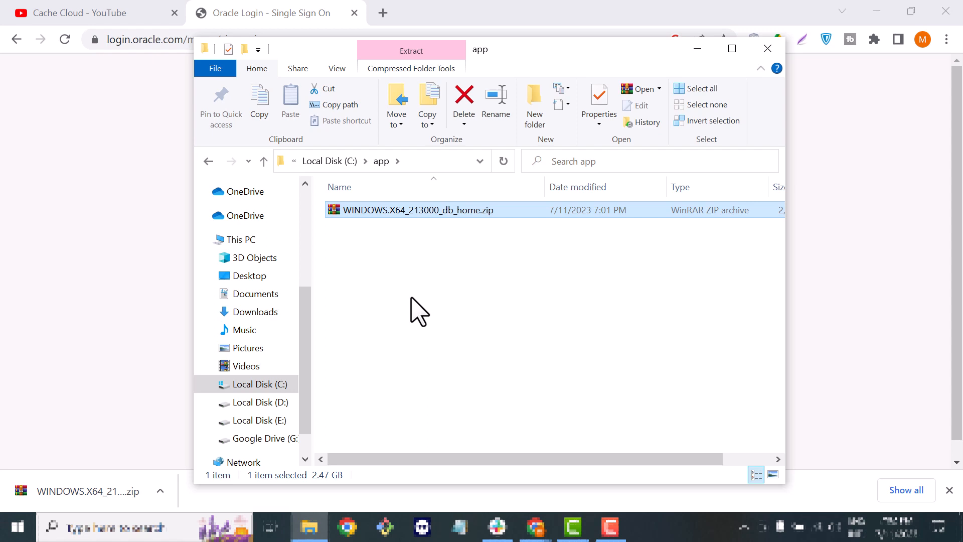
mouse_move(478, 309)
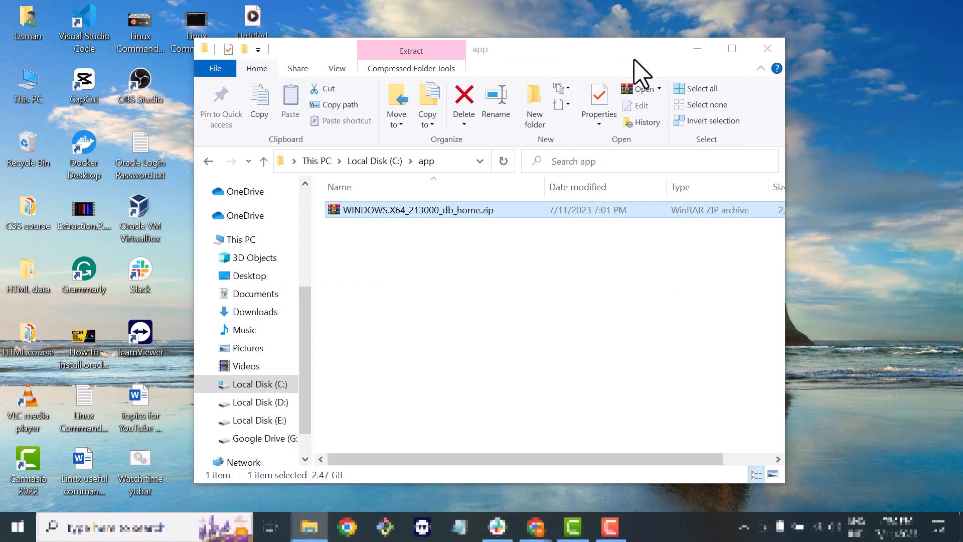
Extract WINDOWS.X64_213000_db_home.zip into the app folder and start a new folder there.
left_click(732, 49)
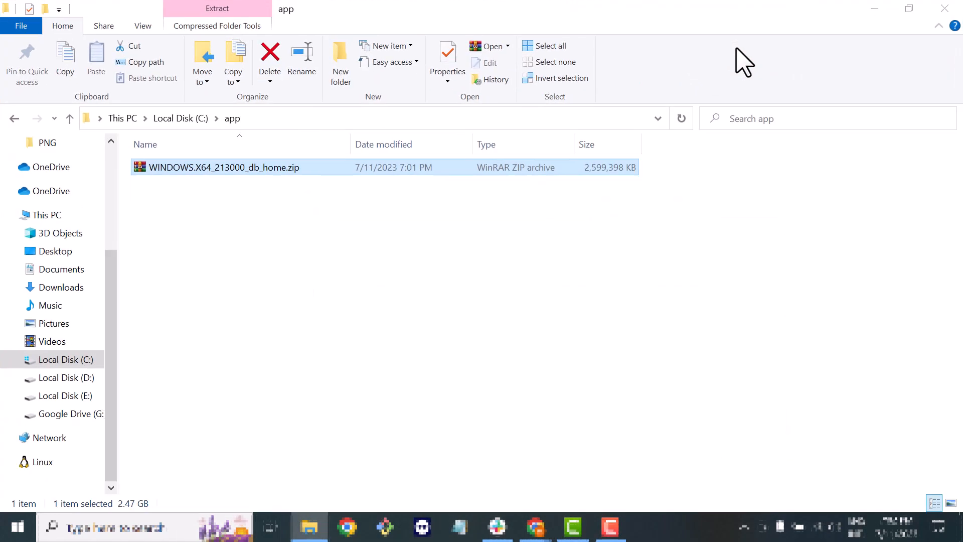
mouse_move(504, 380)
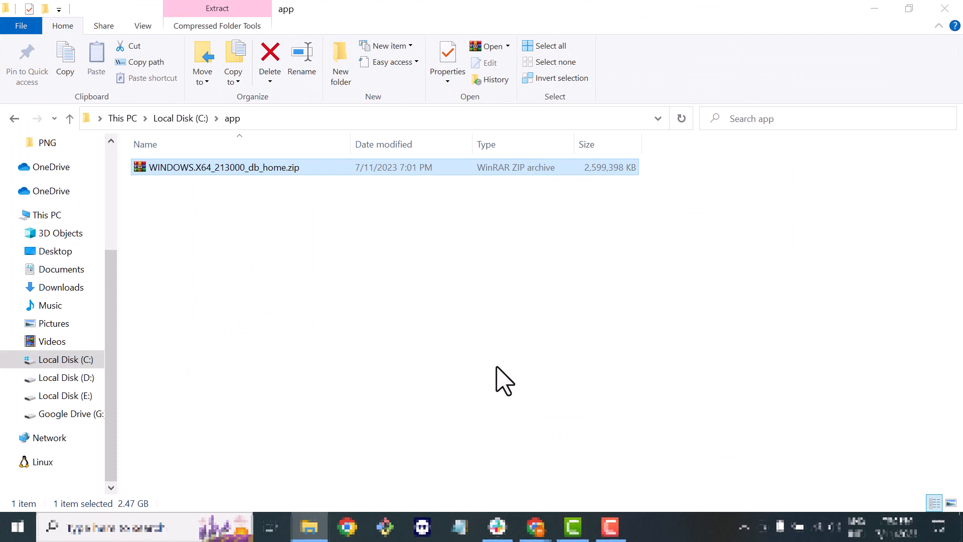
mouse_move(336, 291)
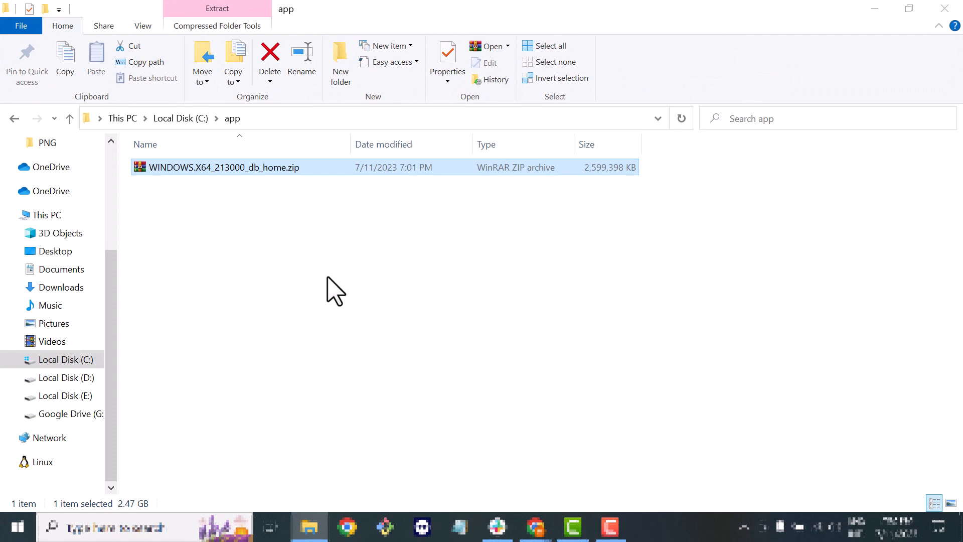
mouse_move(231, 181)
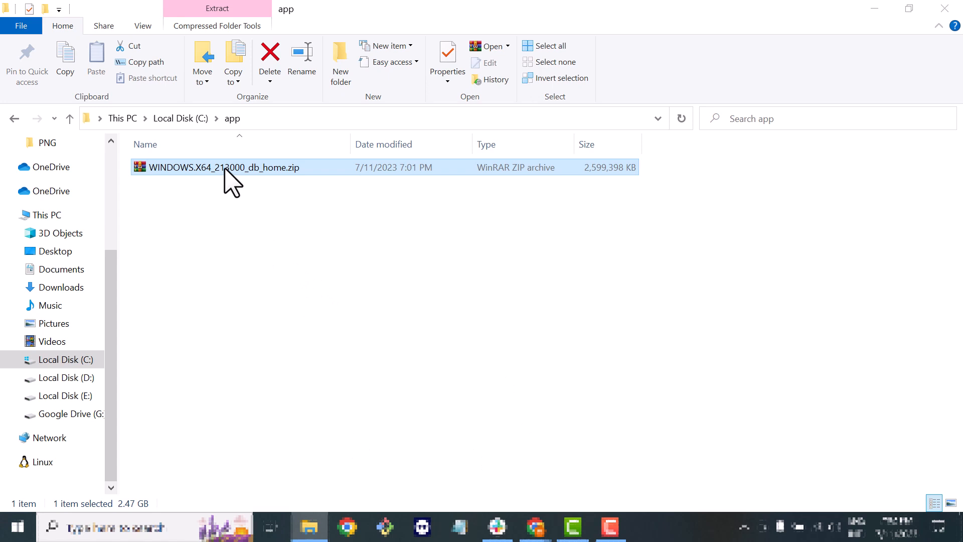
right_click(223, 167)
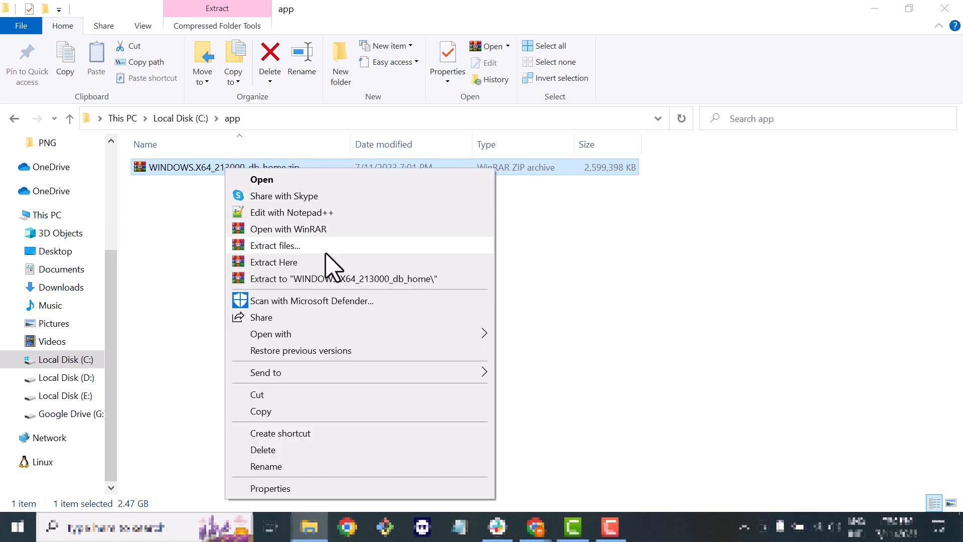
left_click(274, 262)
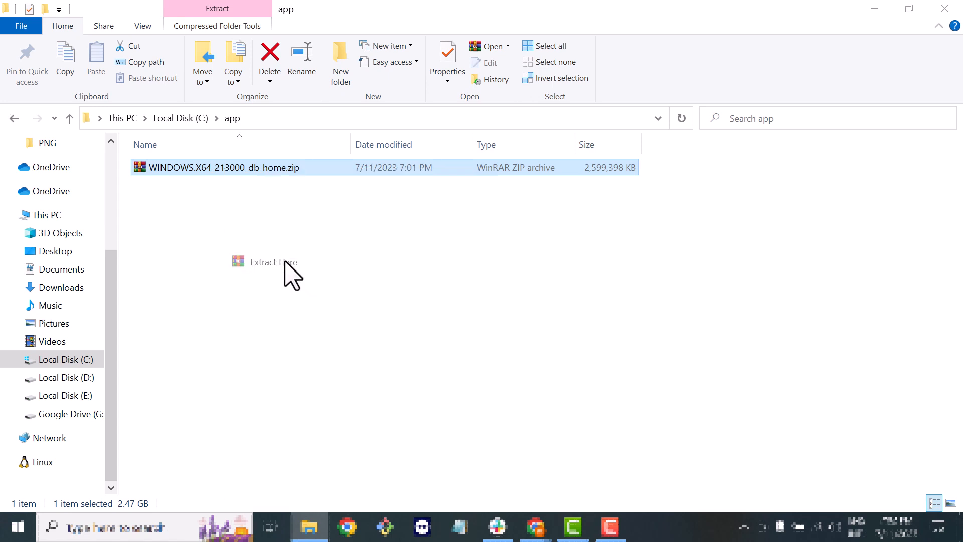
left_click(273, 262)
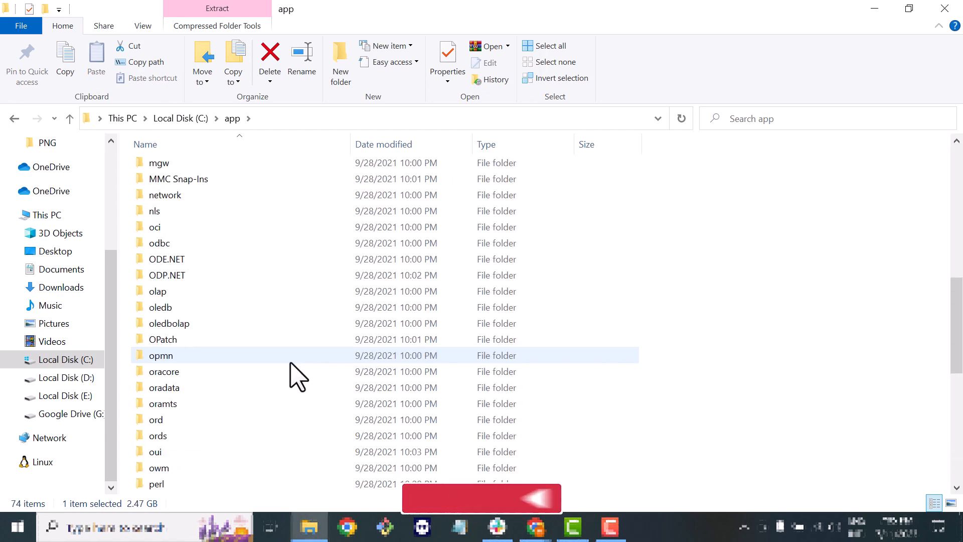
scroll("up", 3)
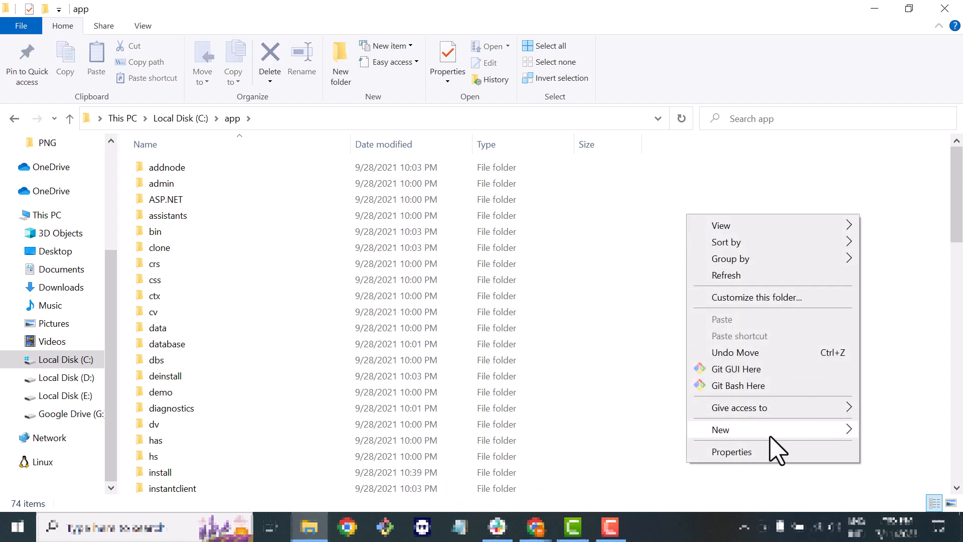
left_click(721, 429)
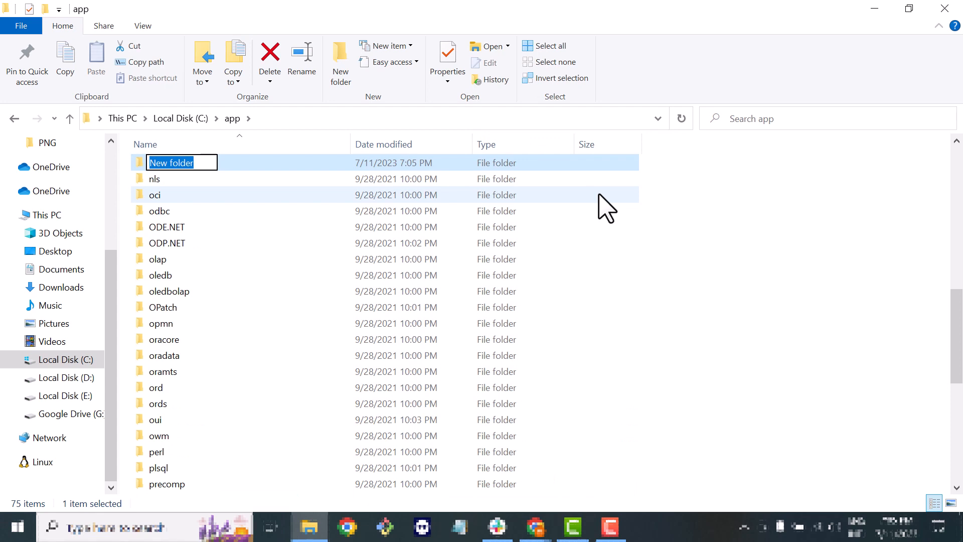
Name the new folder db_home and open it with the extracted Oracle files inside.
type("d")
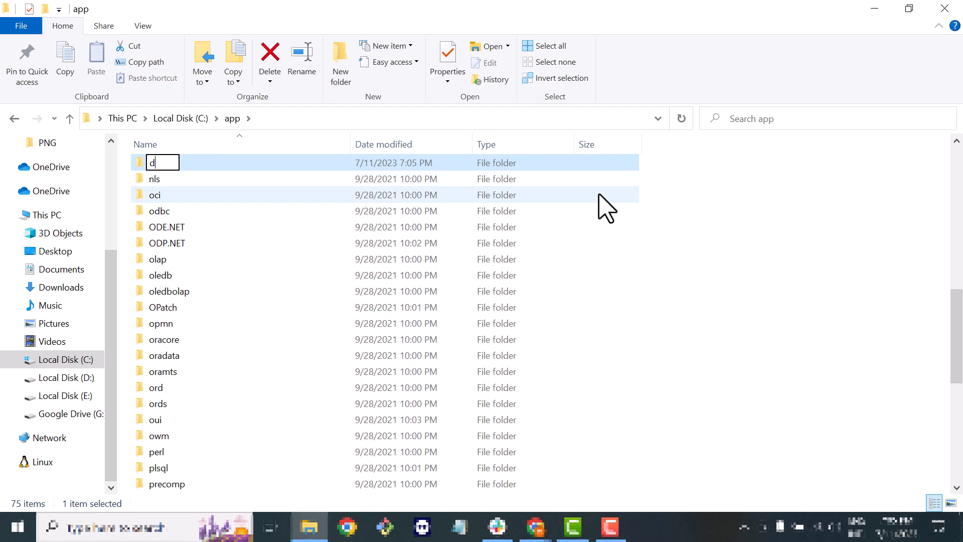
type("b_home")
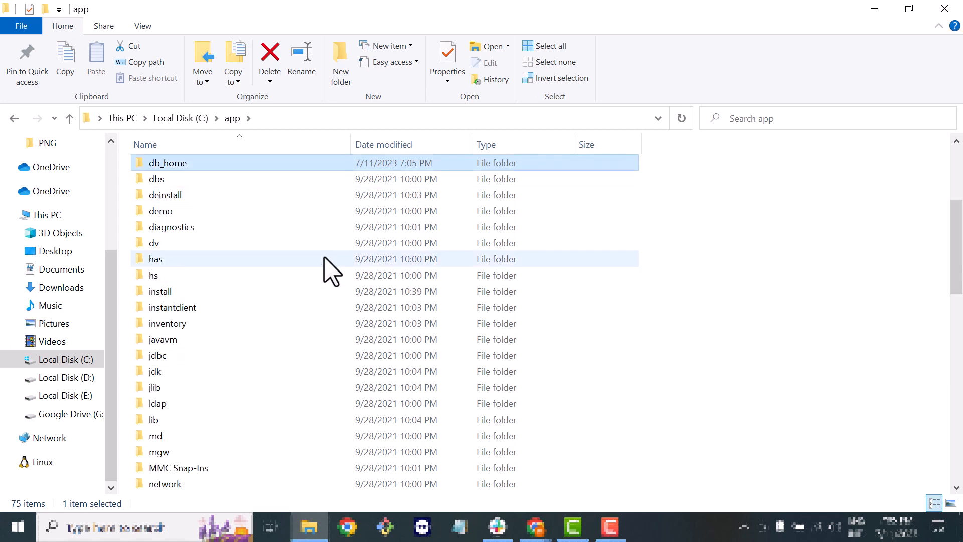
mouse_move(218, 184)
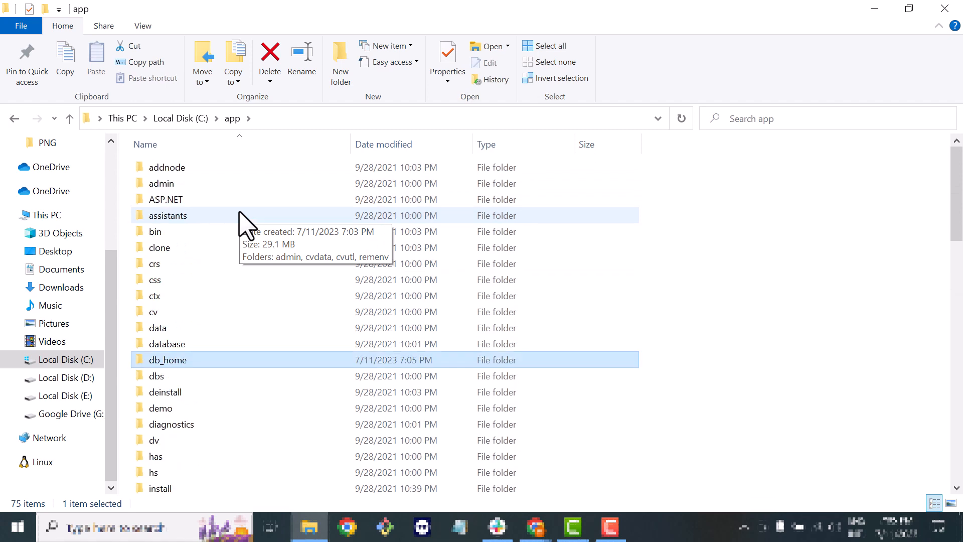
mouse_move(498, 362)
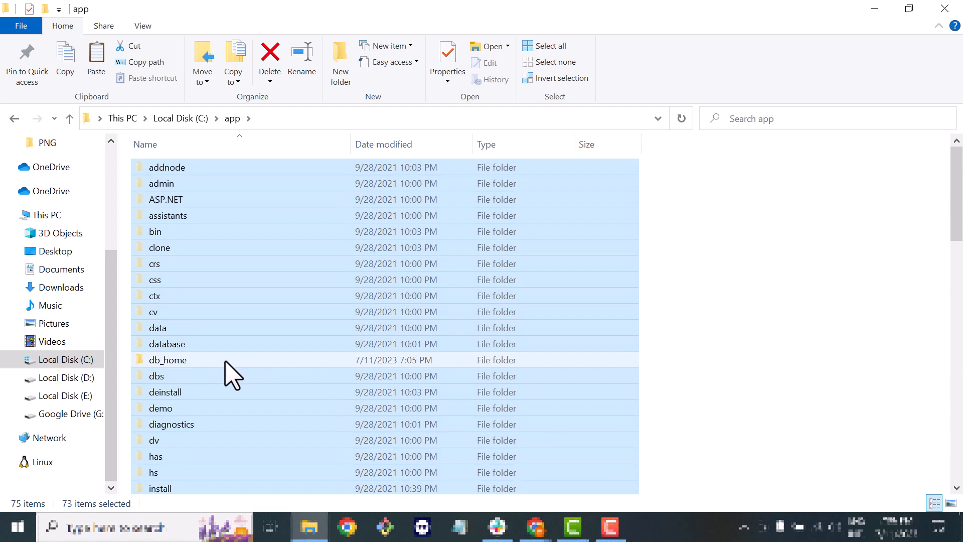
double_click(168, 360)
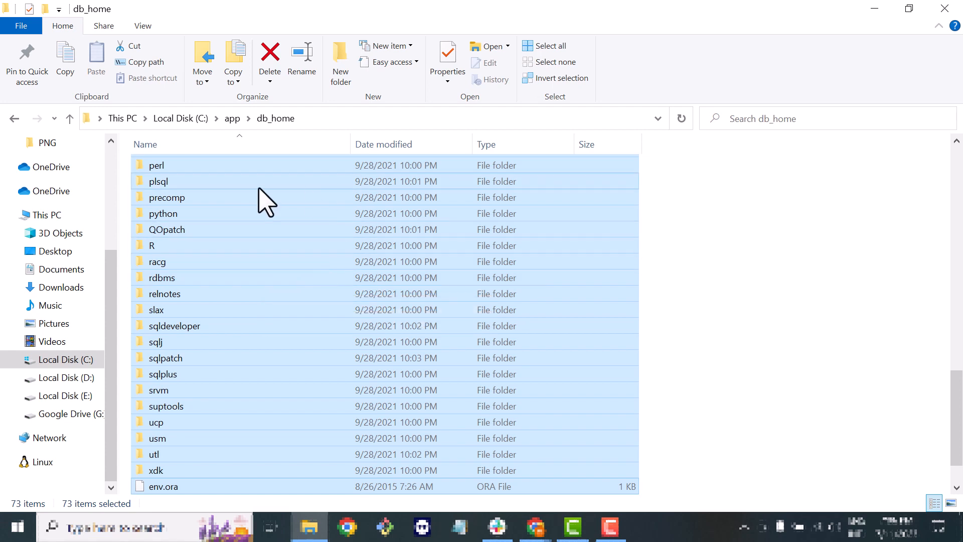
left_click(14, 118)
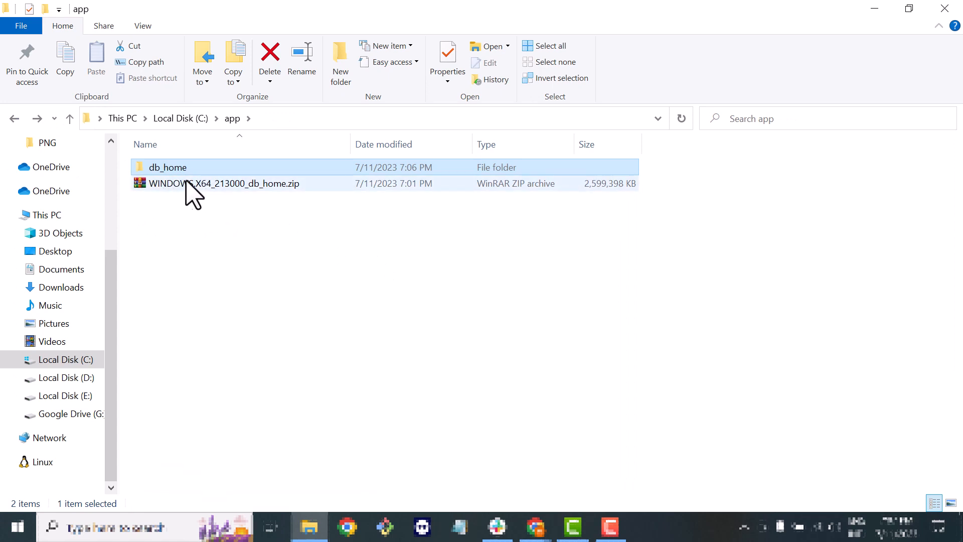
double_click(167, 168)
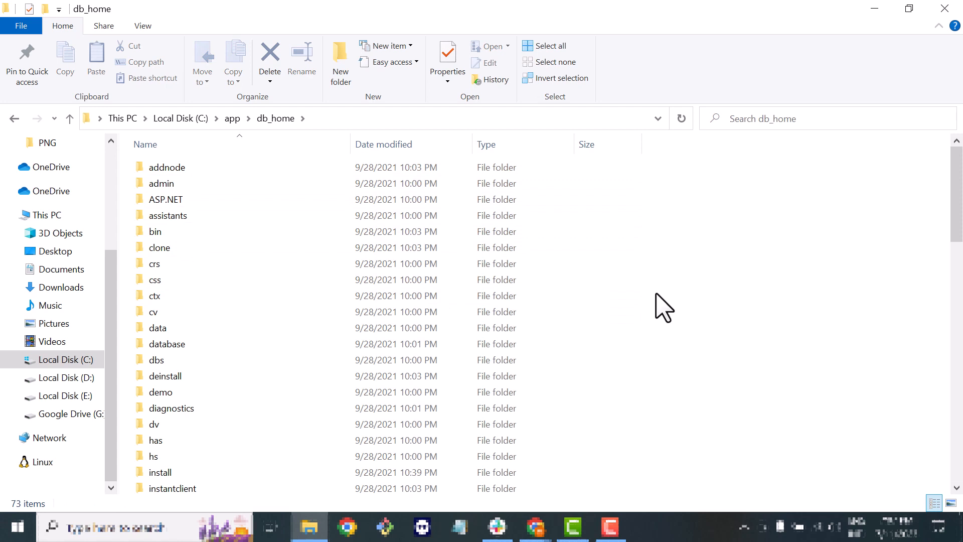
scroll("down", 3)
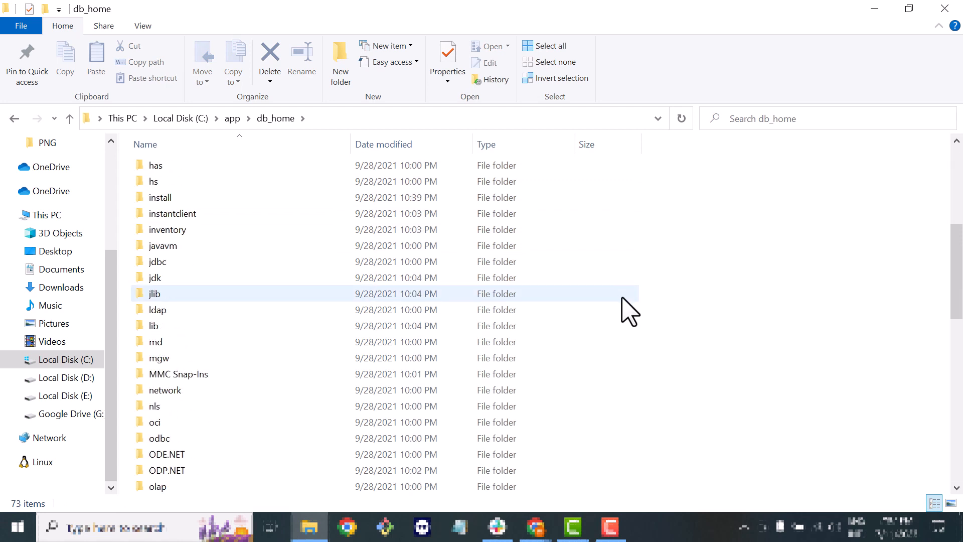
scroll("down", 3)
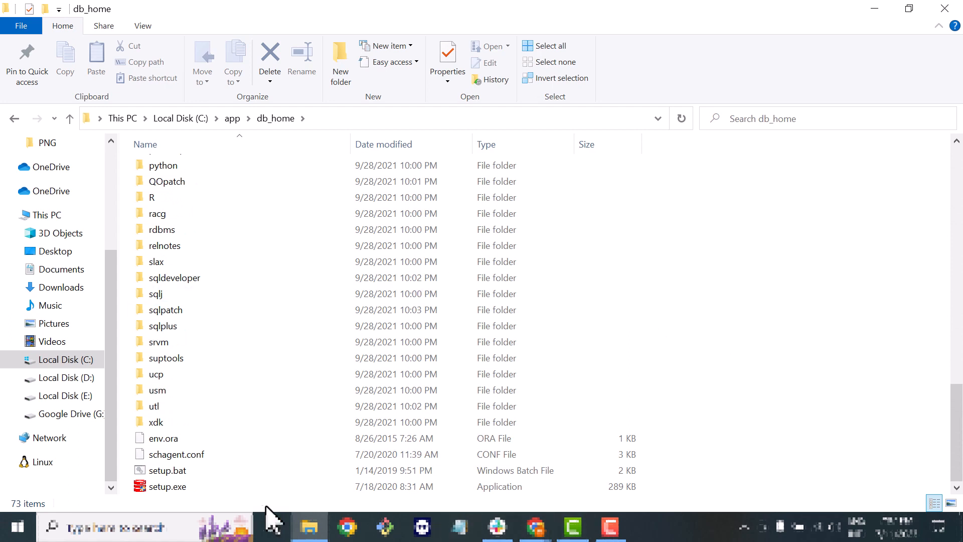
mouse_move(168, 485)
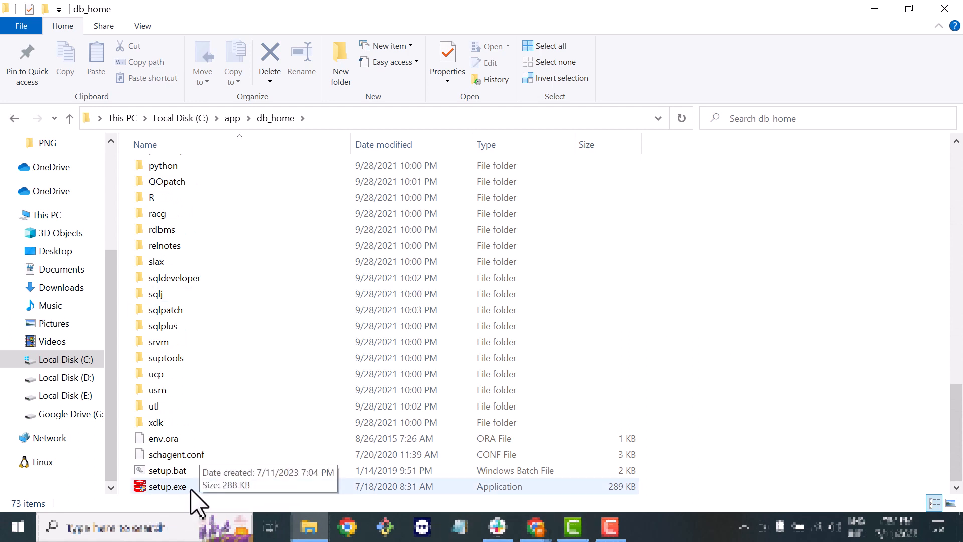
left_click(168, 485)
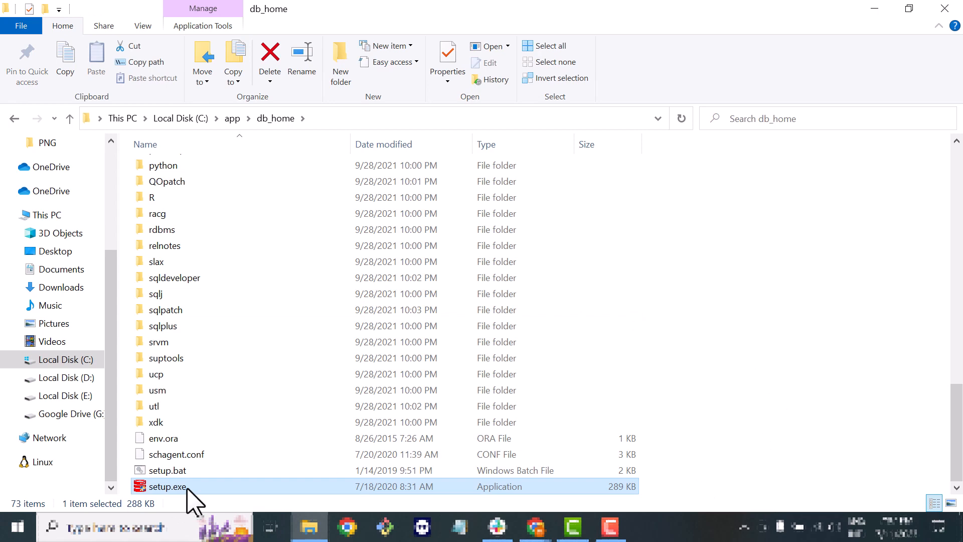
Launch setup.exe and keep 'Create and configure a single instance database', reaching System Class.
double_click(168, 485)
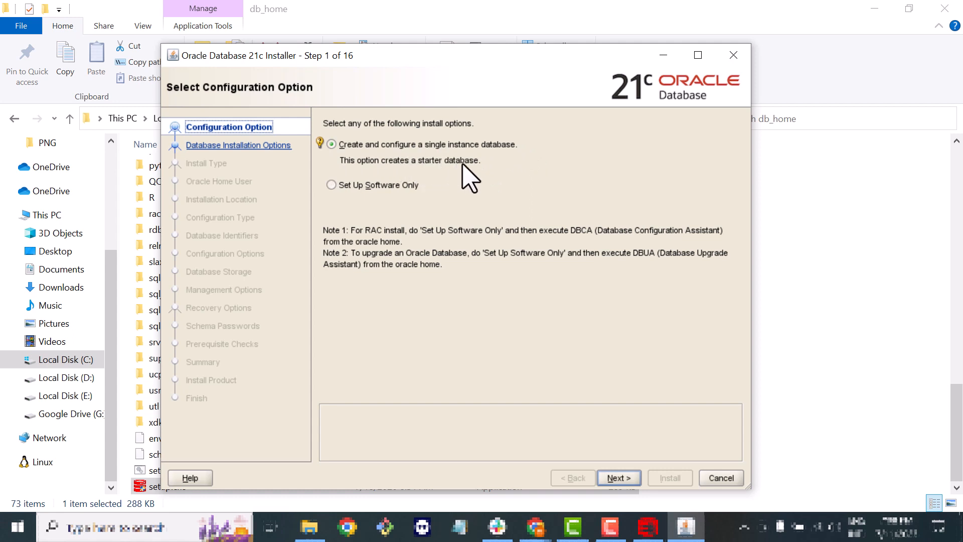
mouse_move(410, 166)
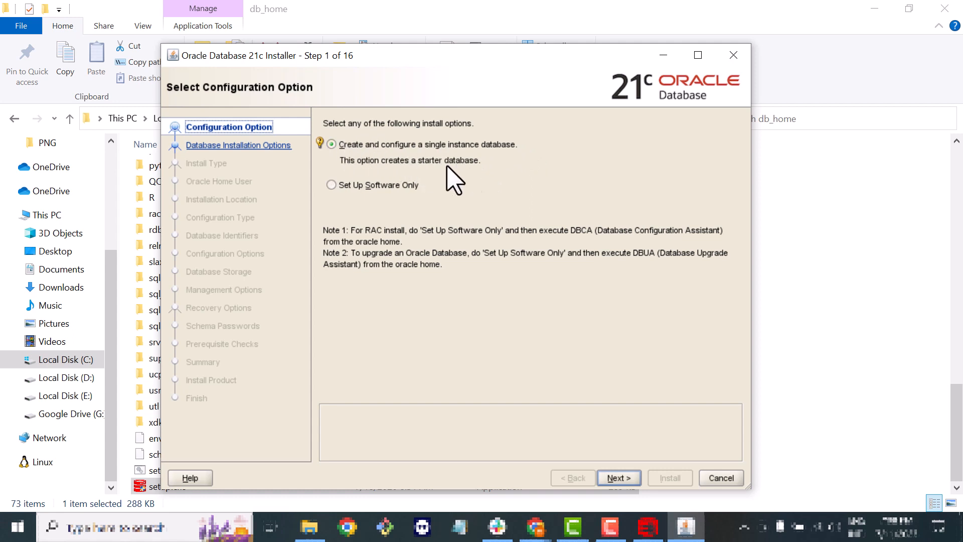
left_click(619, 477)
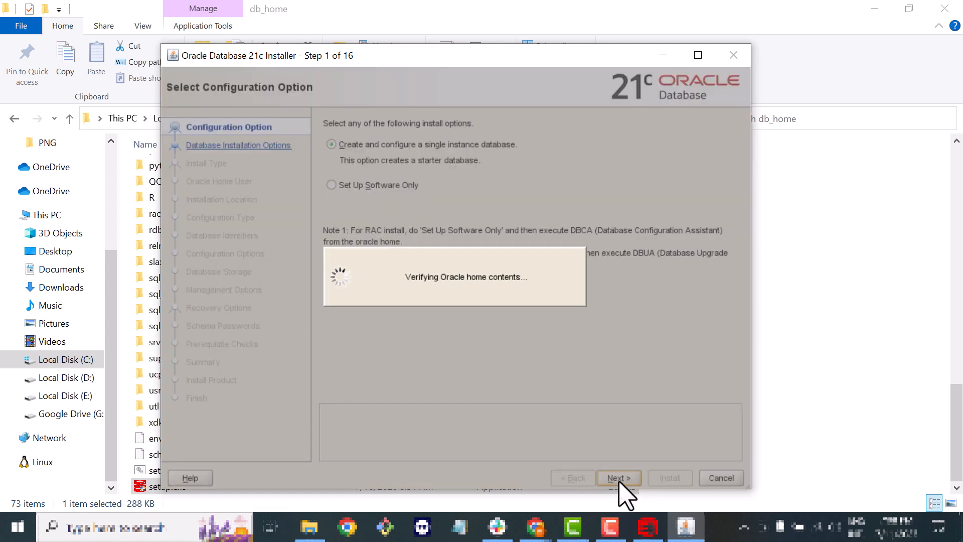
left_click(618, 477)
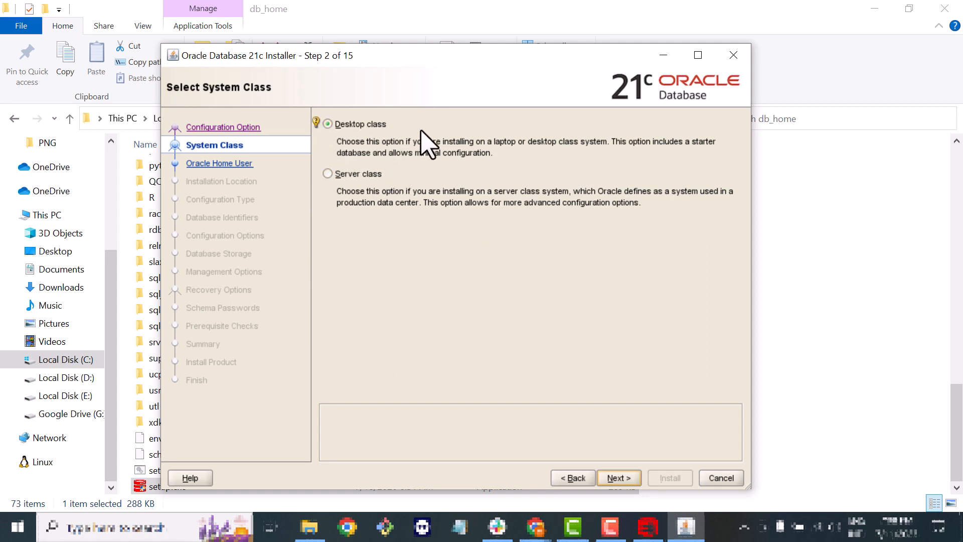
Keep Desktop class, then create a new Windows user Admin with a confirmed password as Oracle home user.
left_click(619, 477)
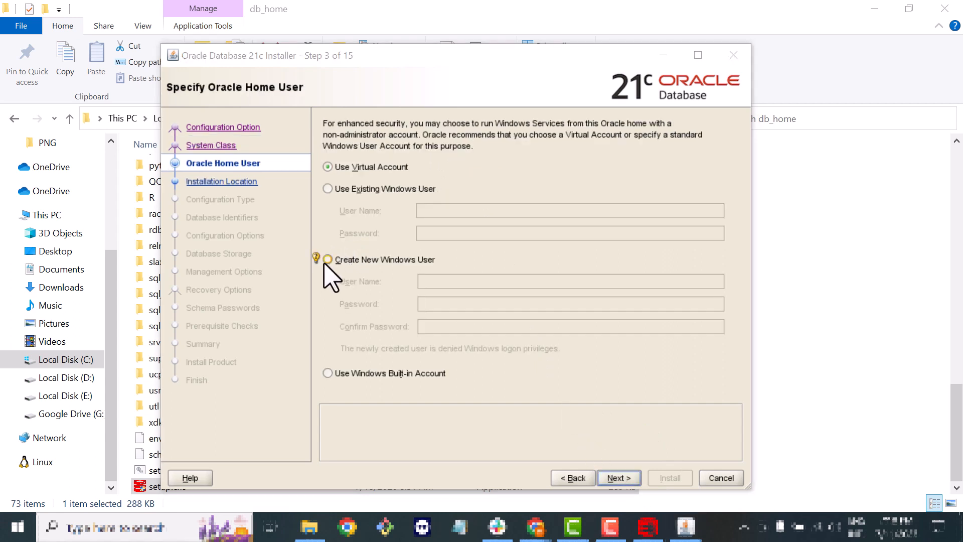
left_click(327, 259)
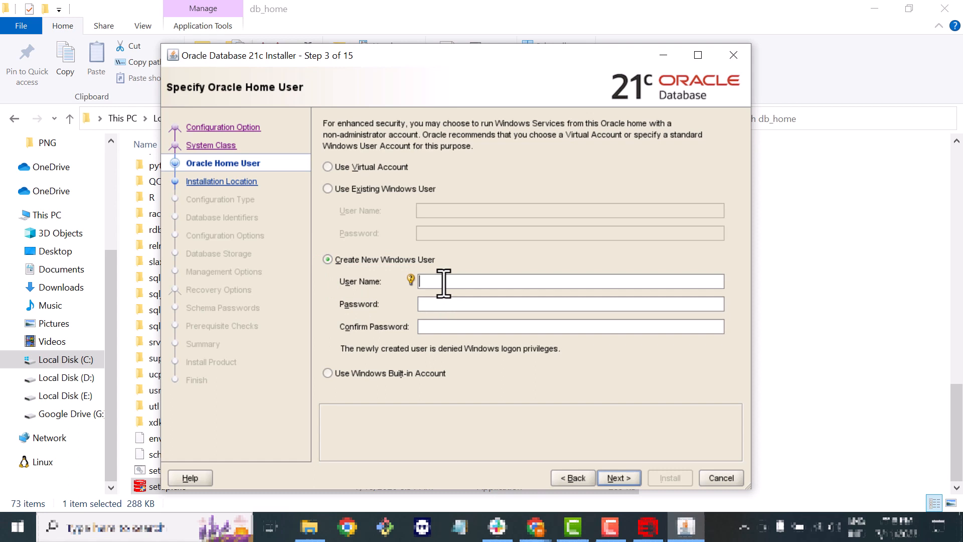
type("Adm")
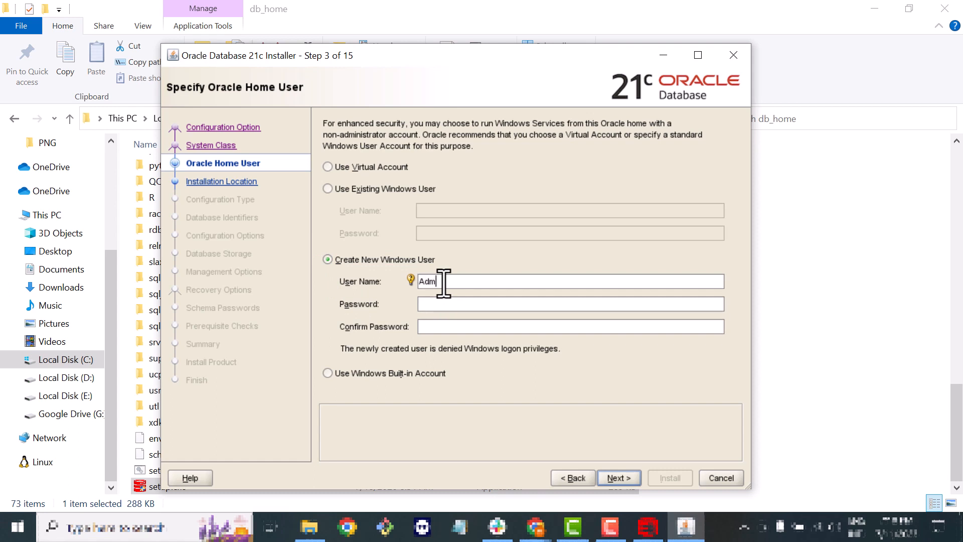
type("in")
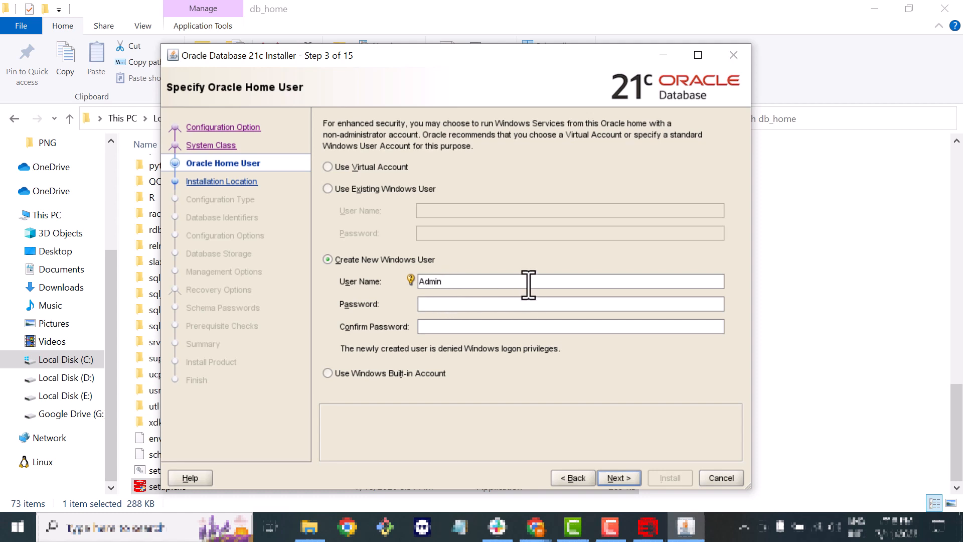
type("••")
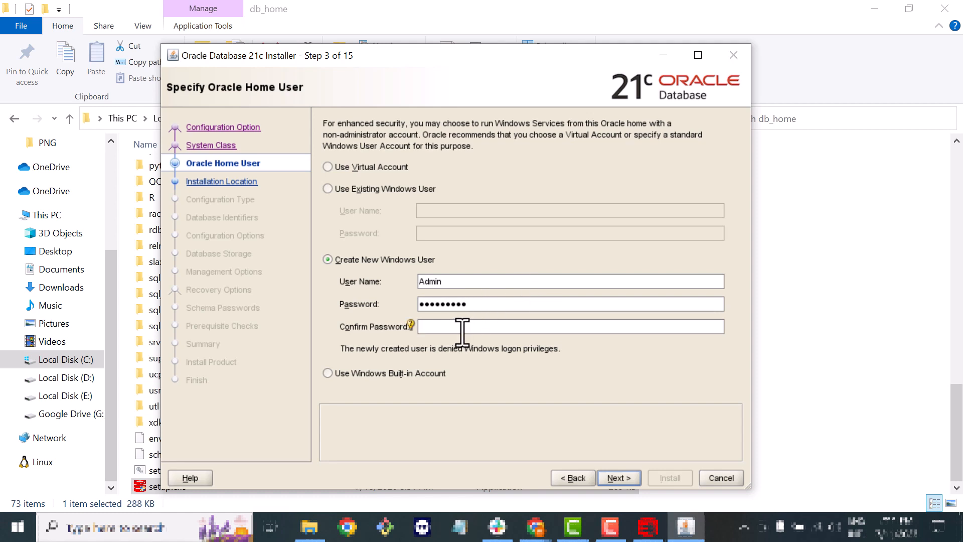
type("•••••")
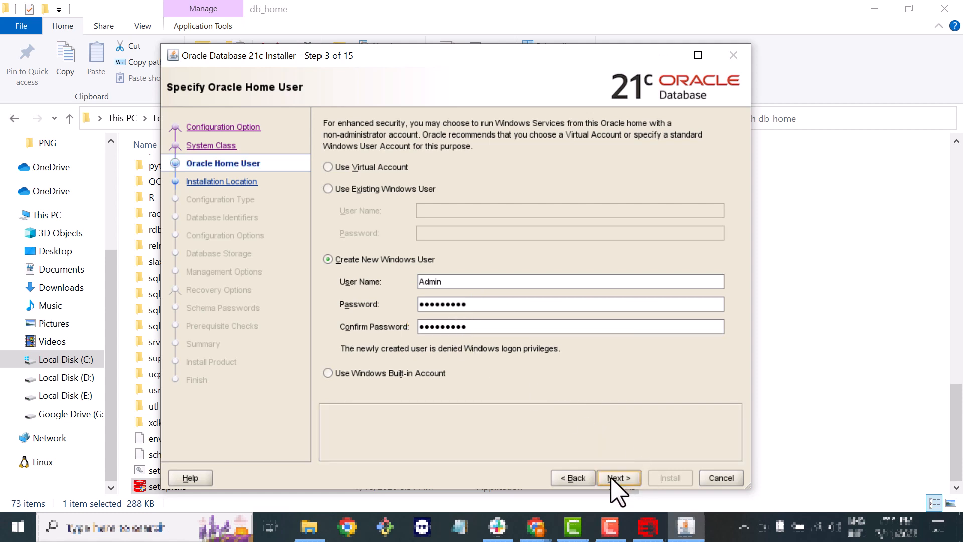
left_click(619, 477)
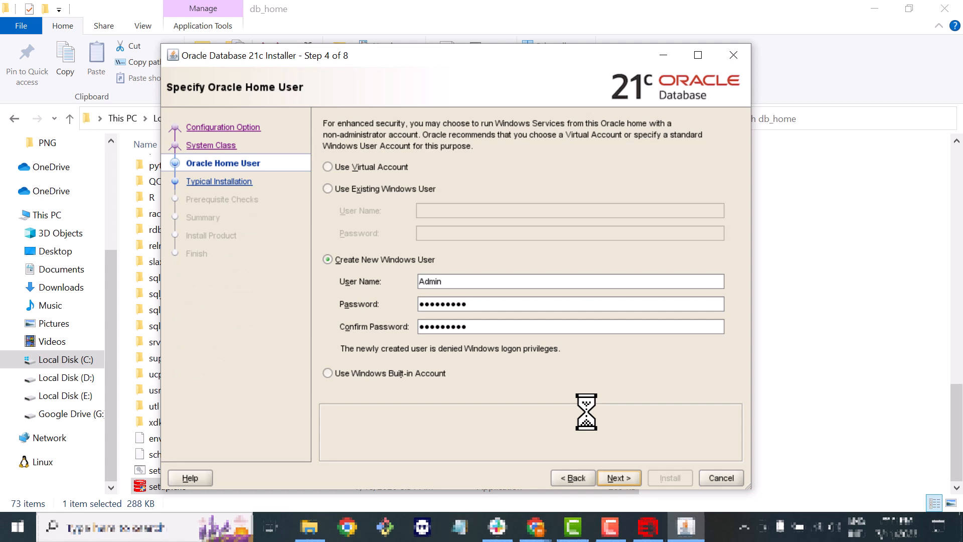
Keep Enterprise Edition, AL32UTF8, orcl and orclpdb, and enter the administrative password twice.
left_click(619, 478)
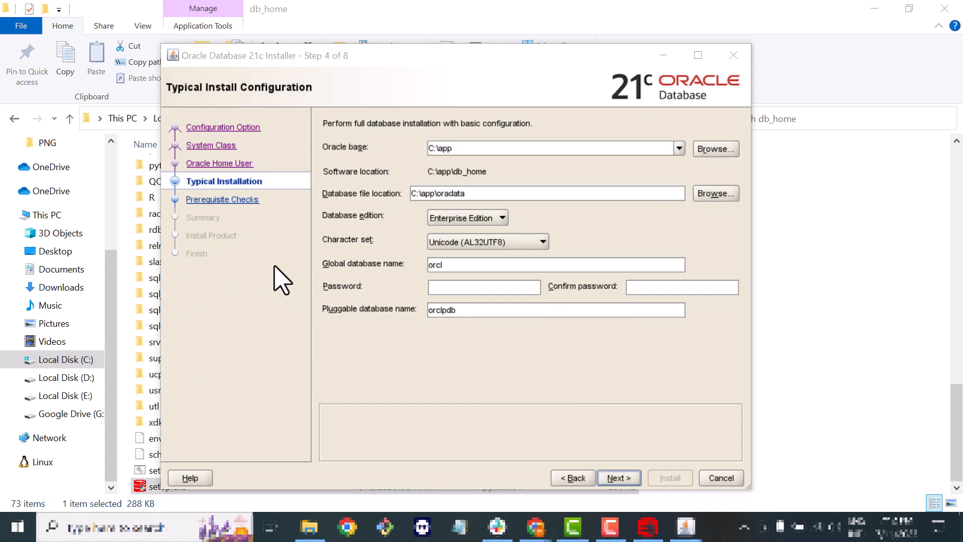
mouse_move(329, 172)
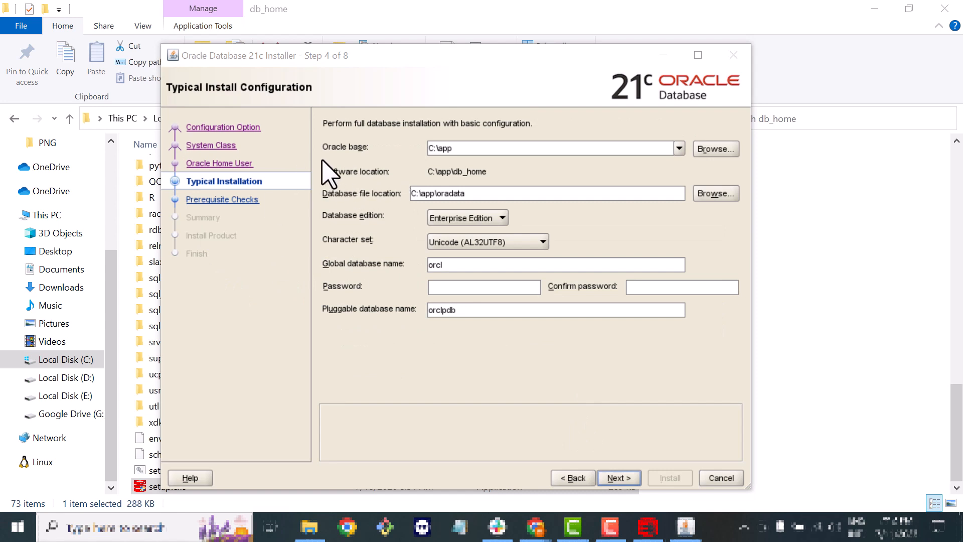
mouse_move(396, 166)
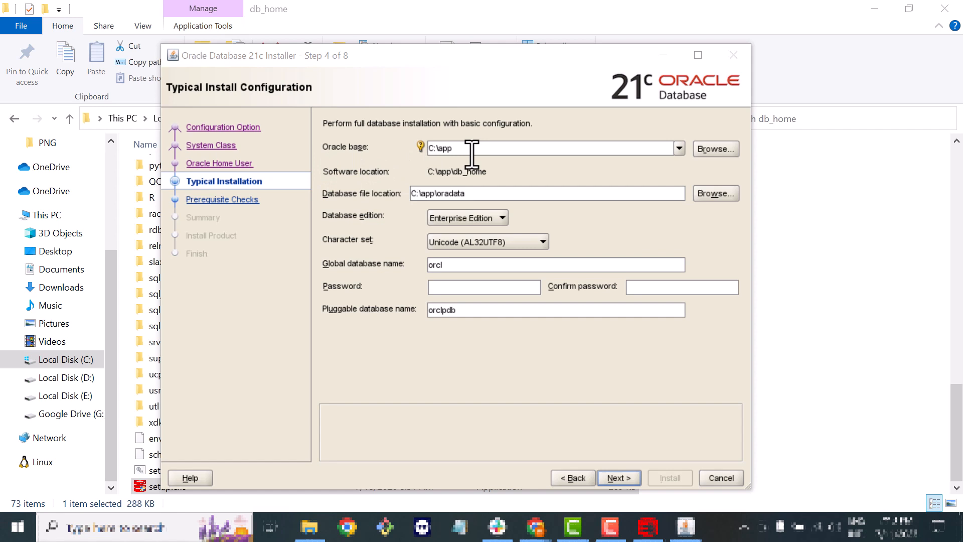
mouse_move(351, 188)
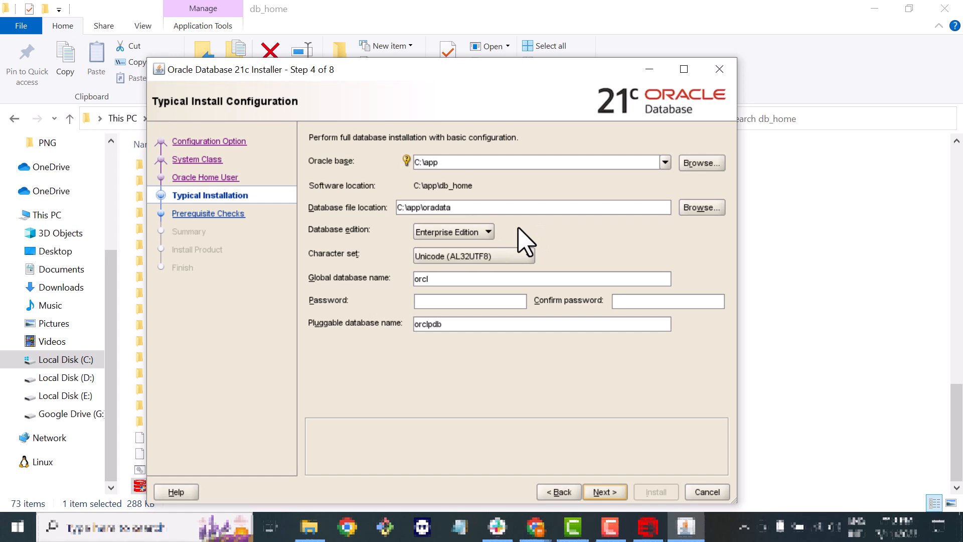
mouse_move(348, 264)
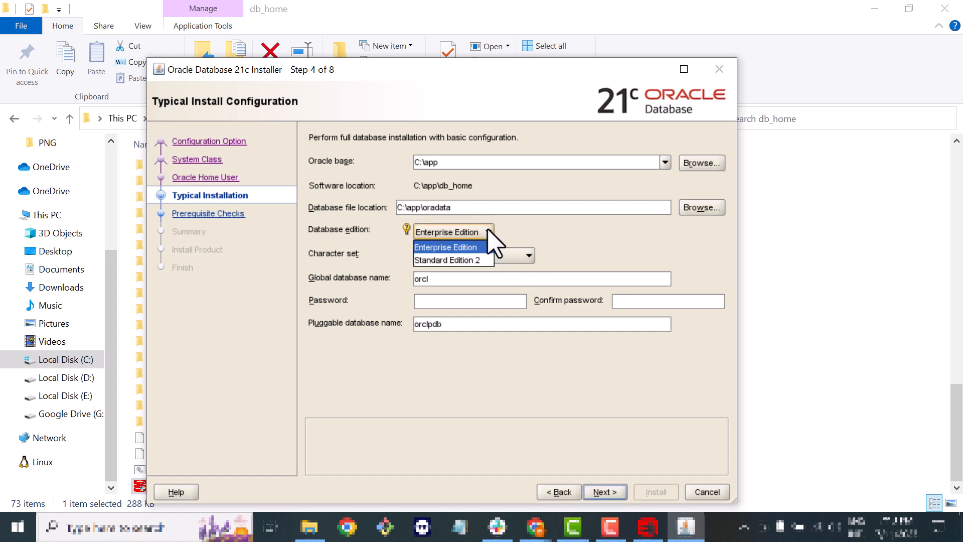
left_click(445, 246)
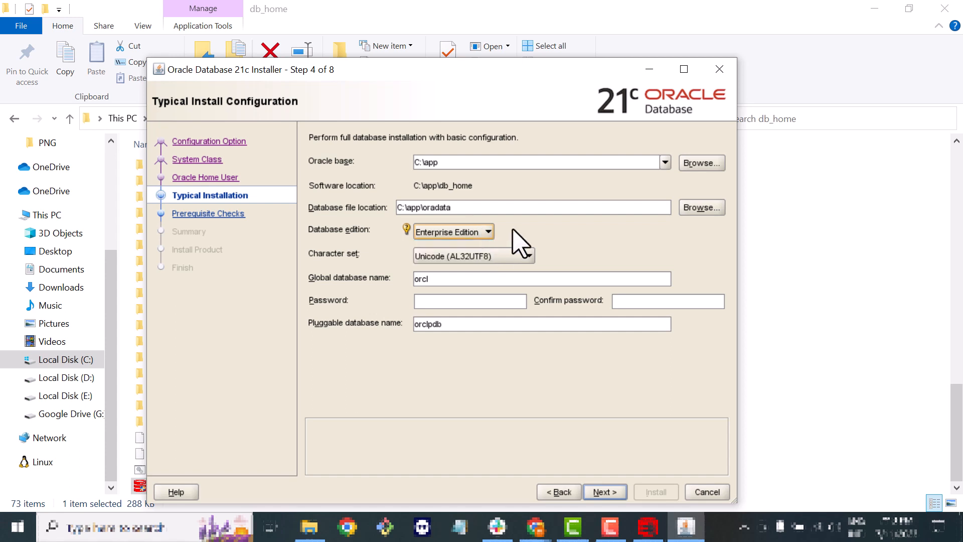
mouse_move(385, 270)
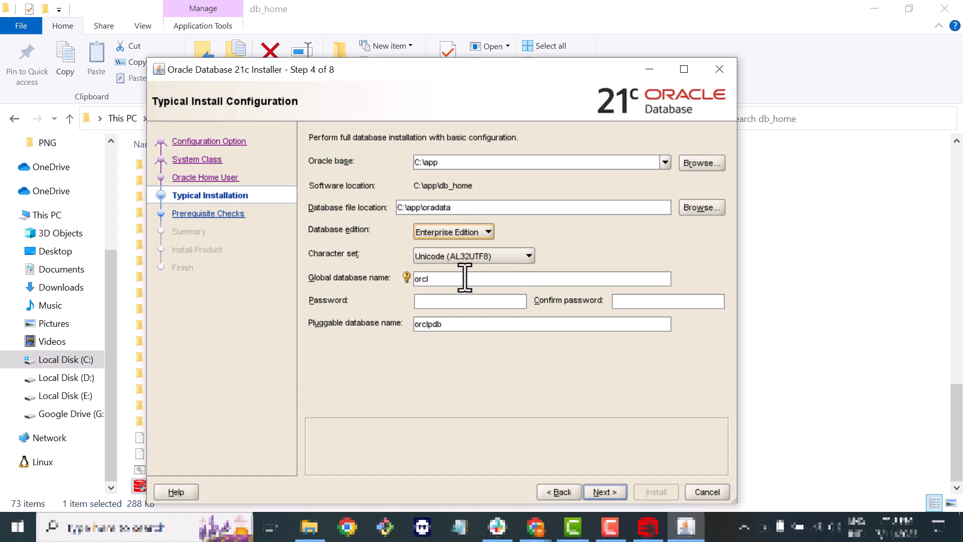
mouse_move(463, 279)
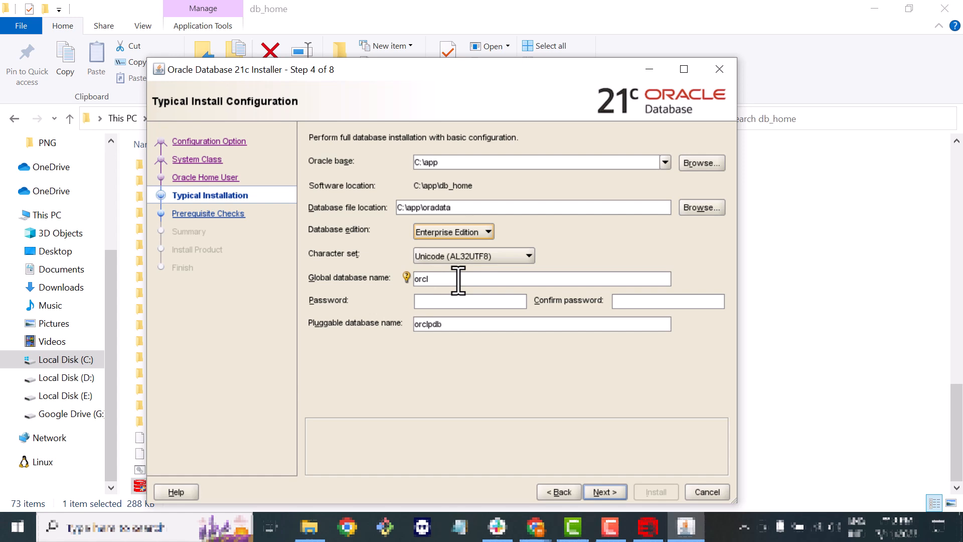
type("••")
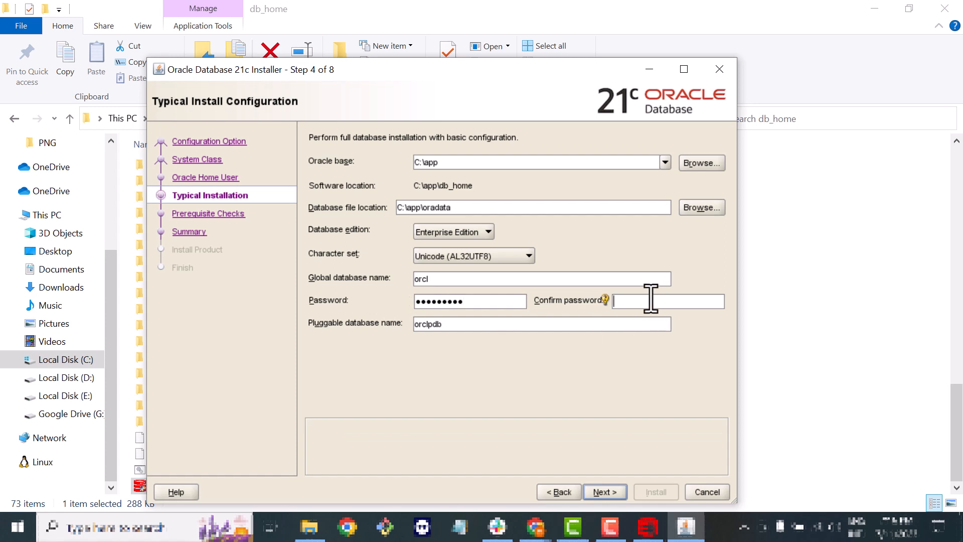
type("••••••")
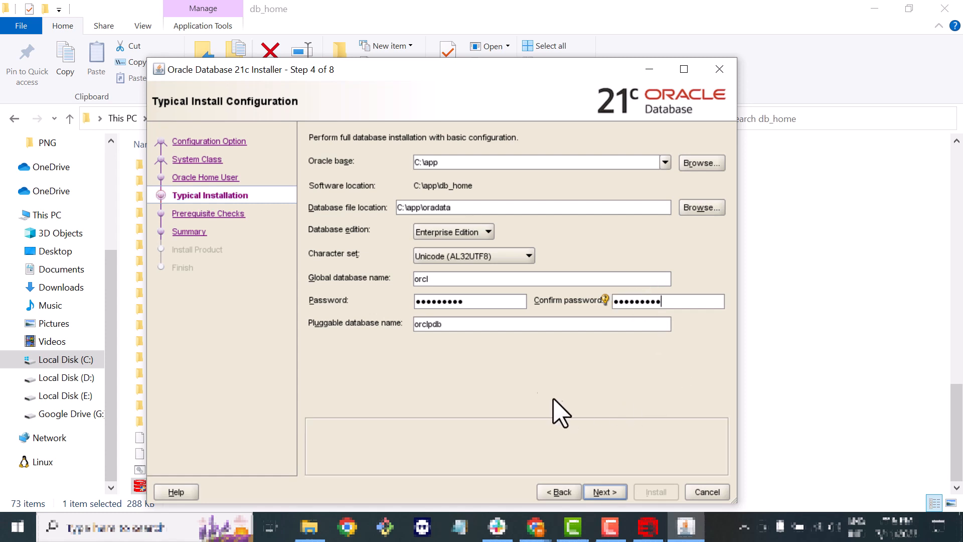
mouse_move(537, 403)
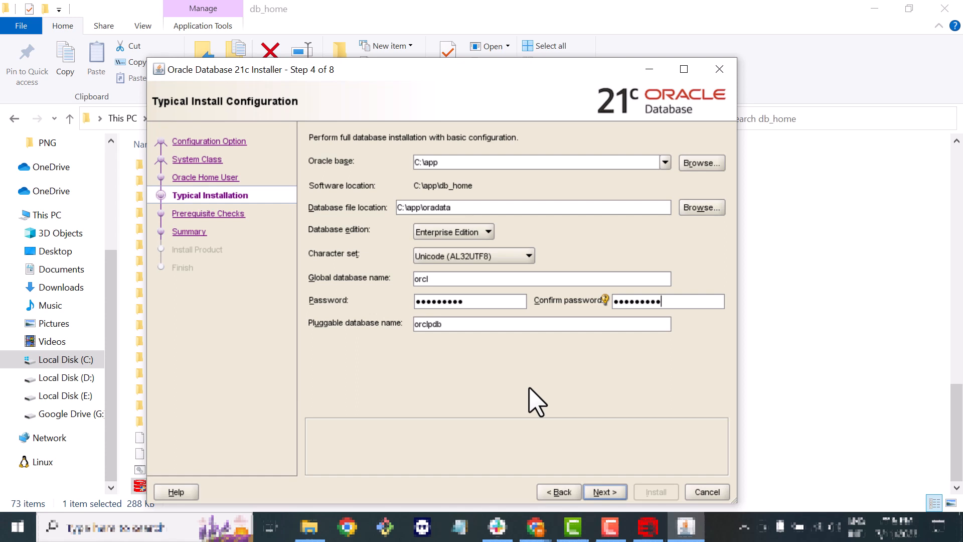
mouse_move(593, 454)
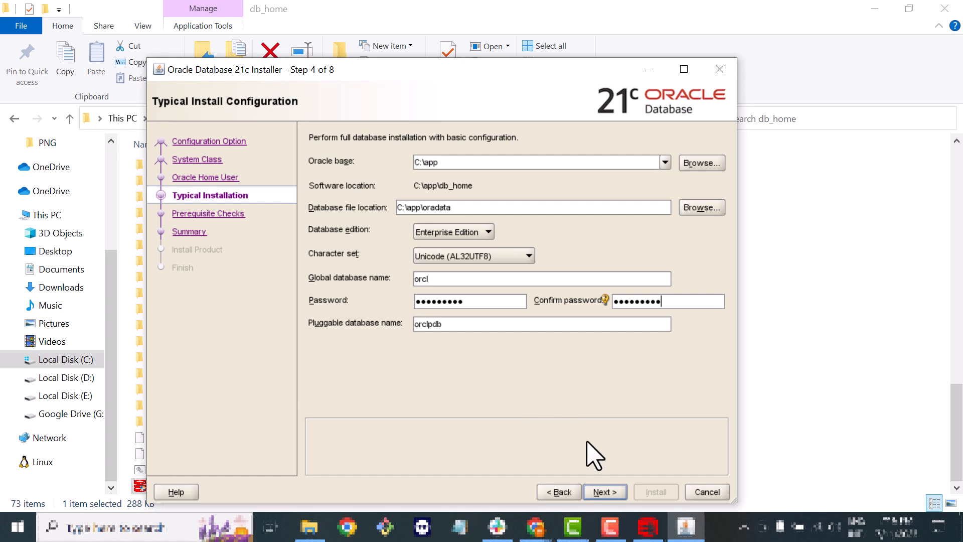
Proceed past typical configuration, accepting the INS-35179 low-memory warning to reach the Summary.
left_click(604, 491)
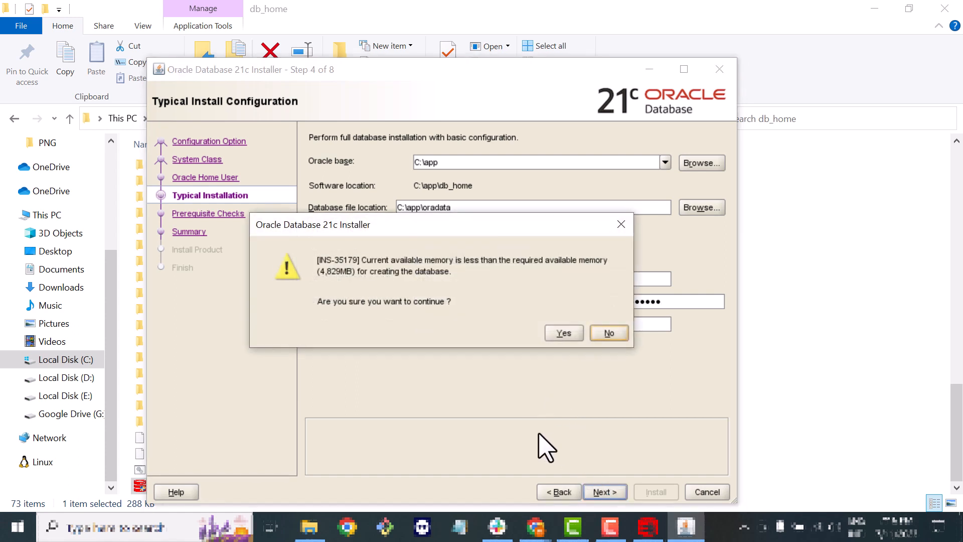
left_click(561, 332)
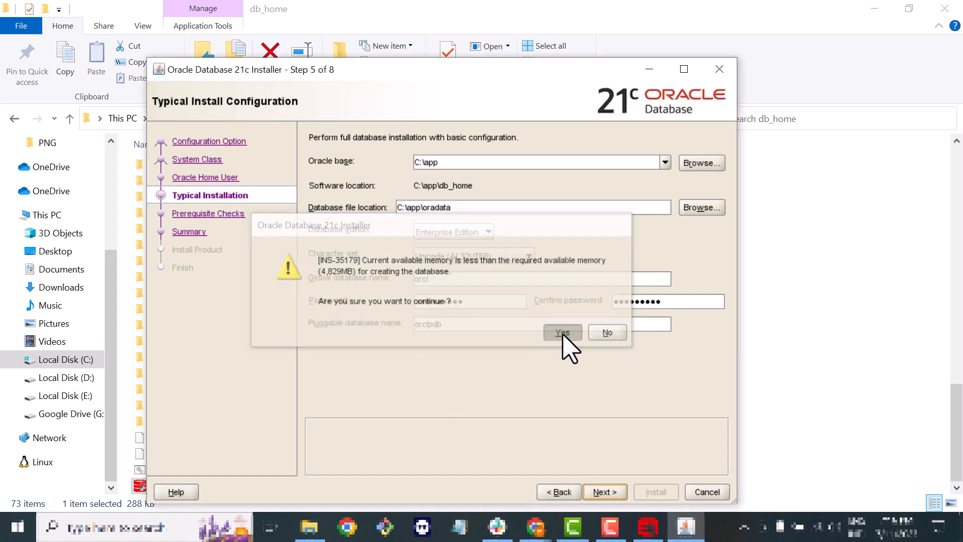
left_click(562, 332)
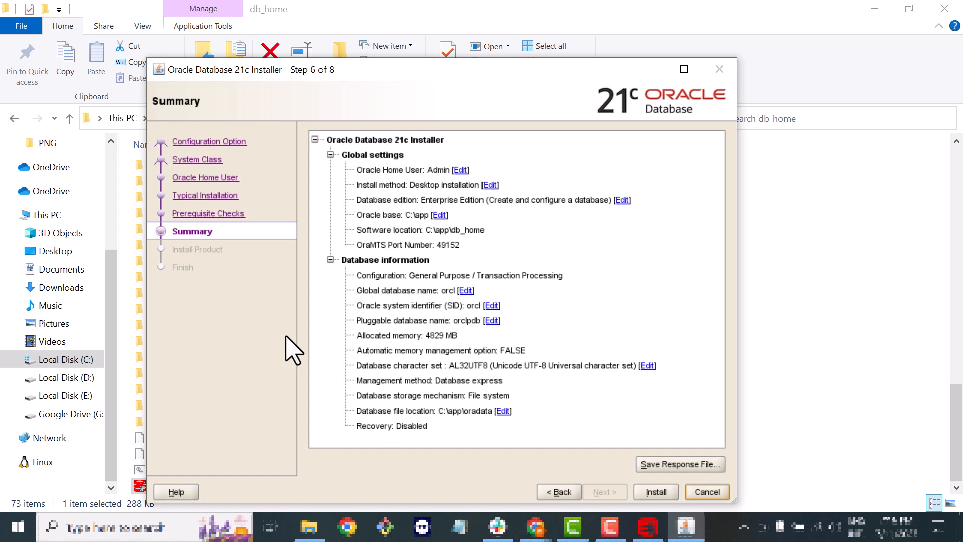
mouse_move(455, 382)
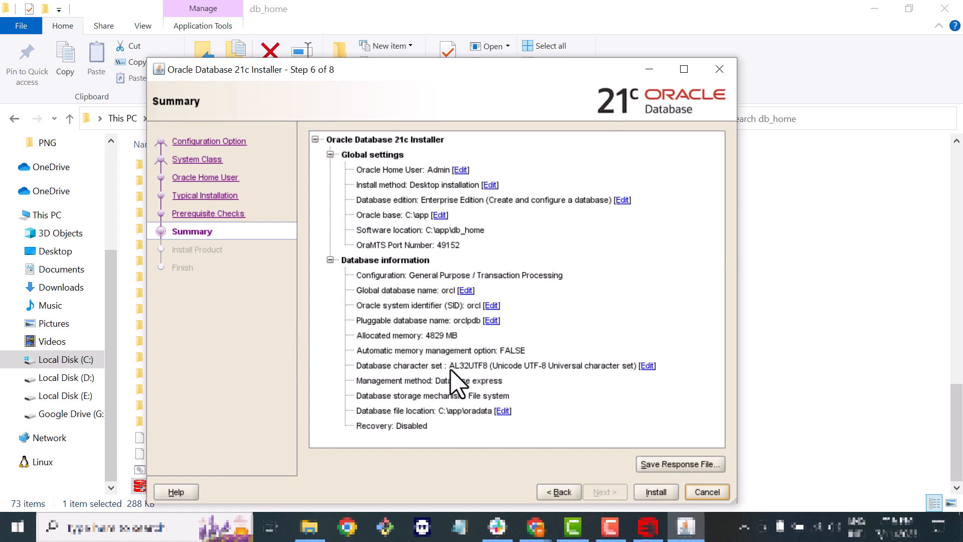
mouse_move(568, 455)
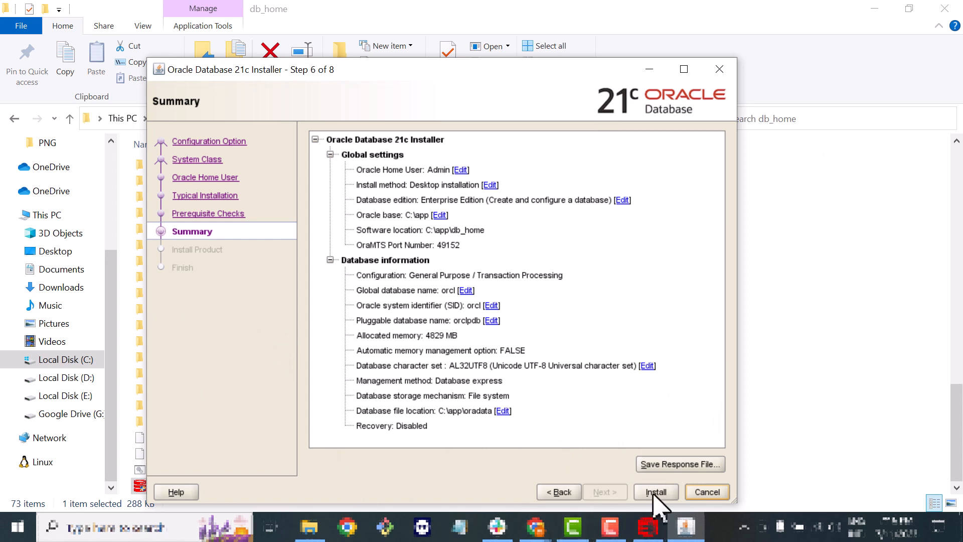
Start installing the database from the reviewed Summary page.
left_click(655, 492)
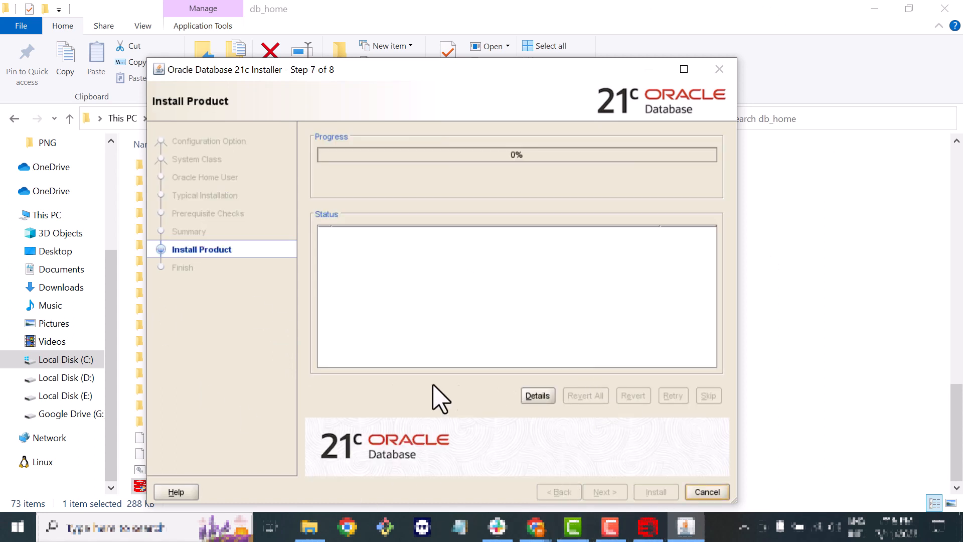